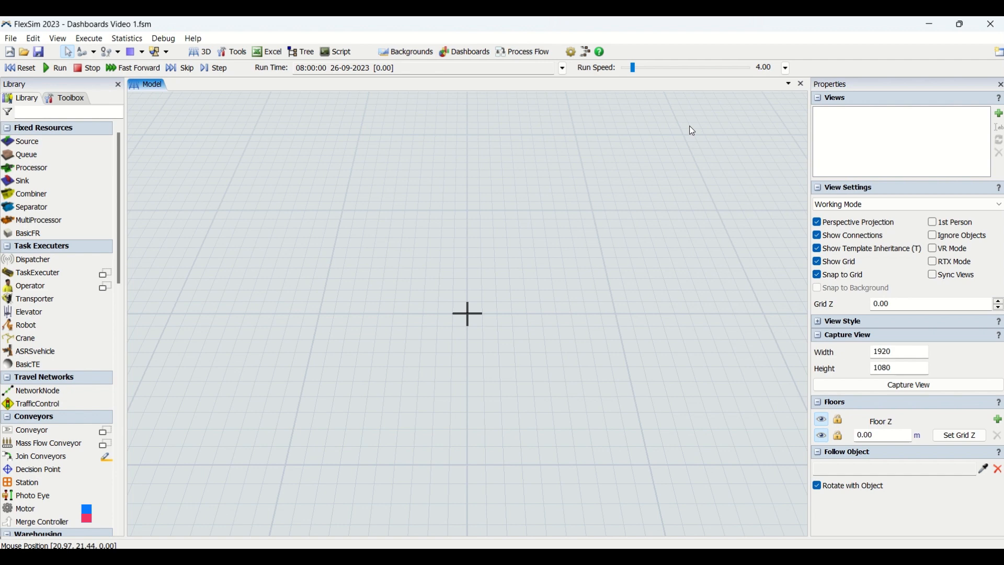
mouse_move(684, 131)
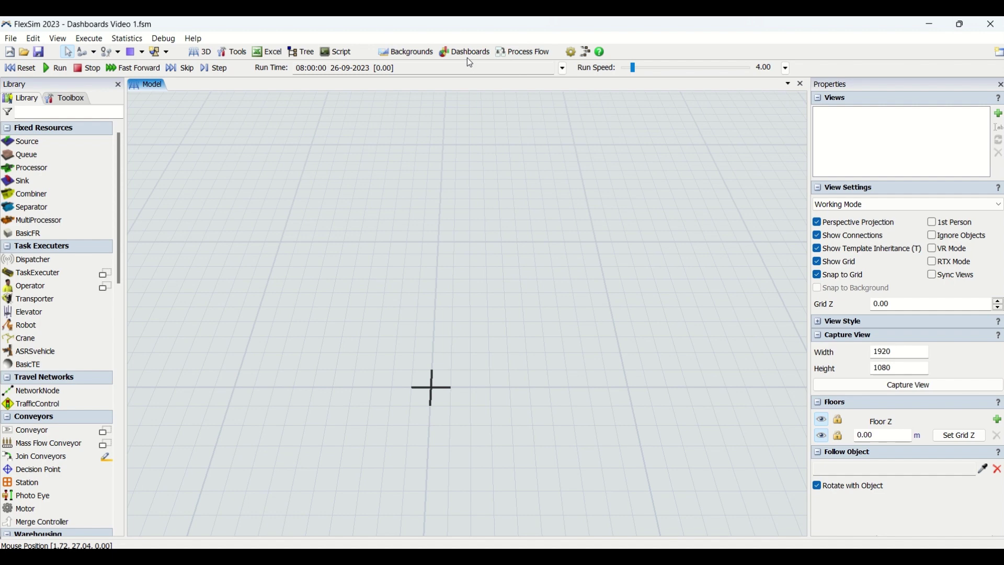
Open the Dashboards toolbar menu to show the new dashboard options.
click(469, 52)
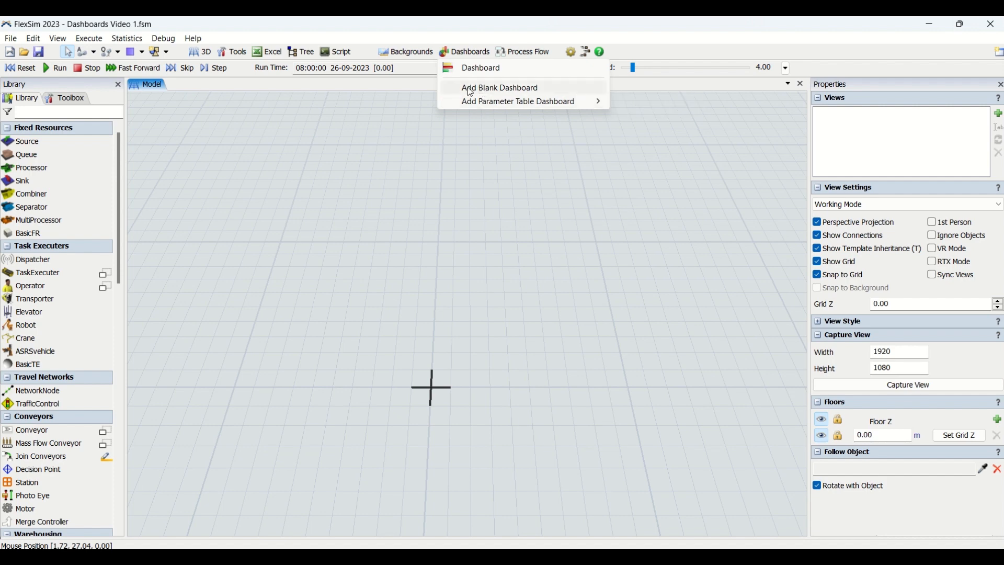
mouse_move(518, 101)
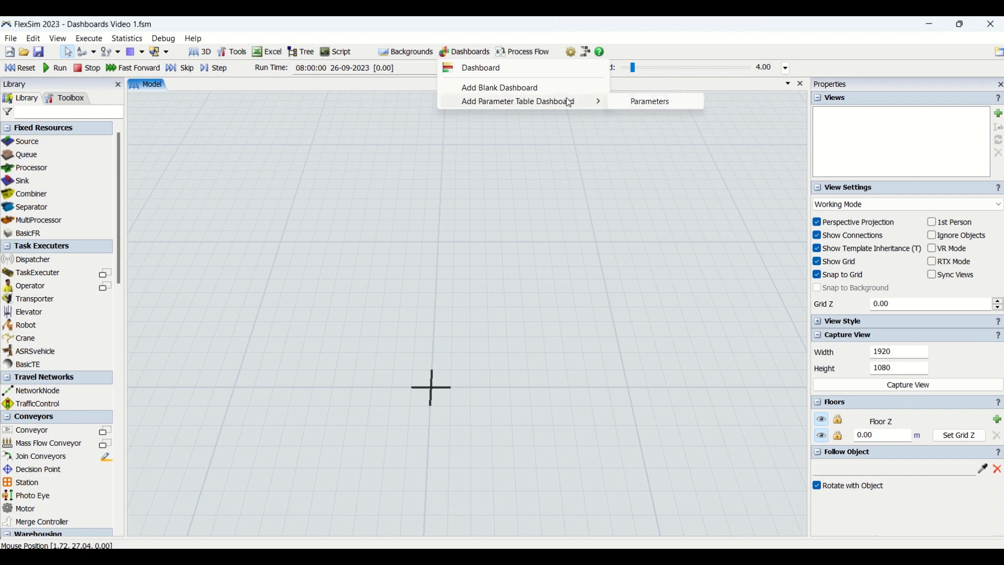
mouse_move(649, 101)
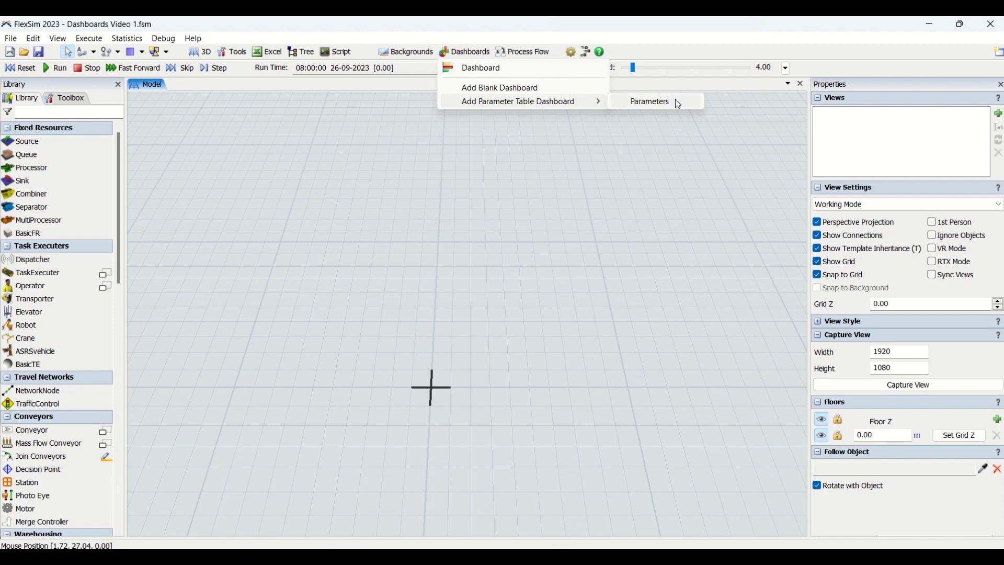
mouse_move(508, 99)
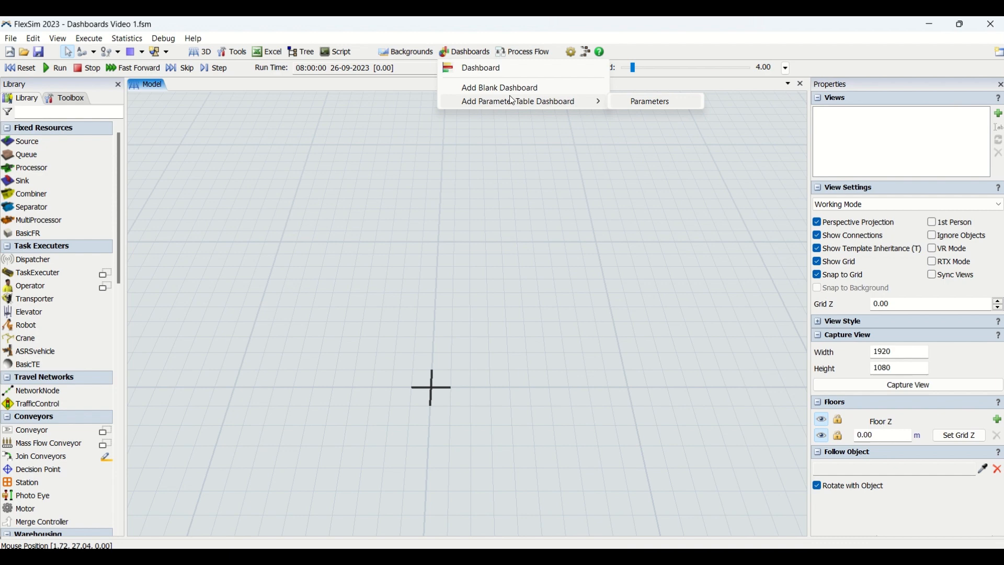
mouse_move(516, 88)
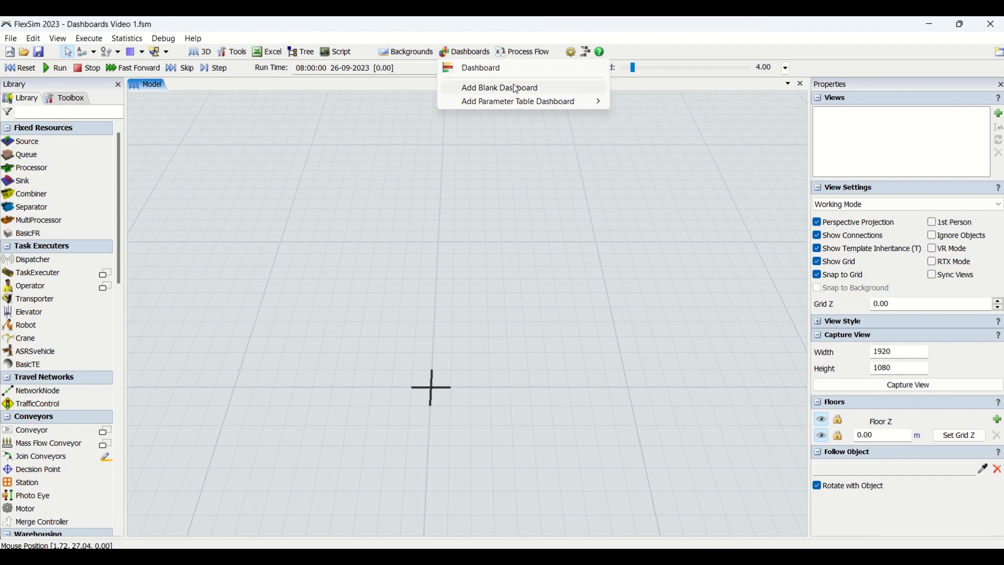
mouse_move(480, 68)
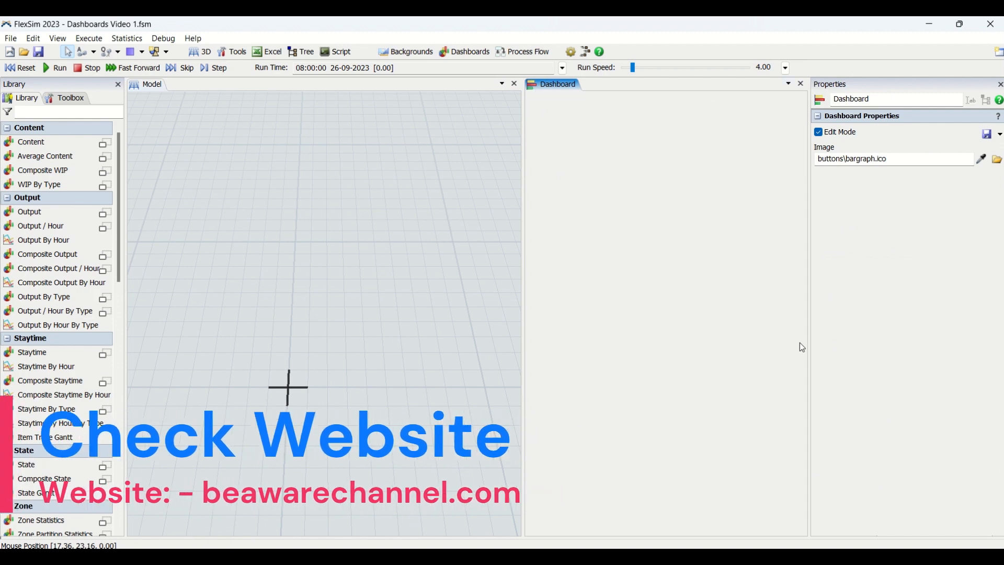
mouse_move(606, 238)
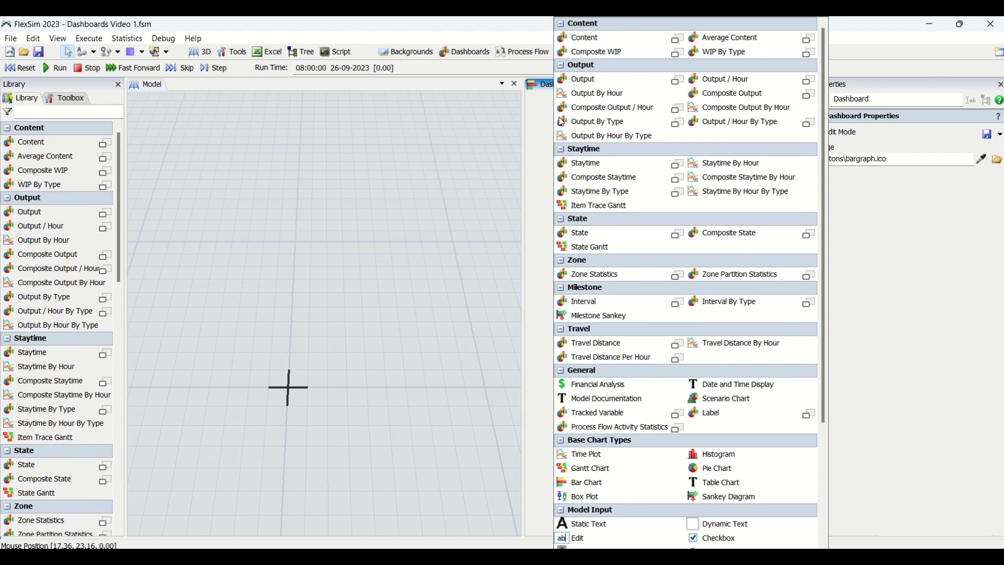
mouse_move(758, 440)
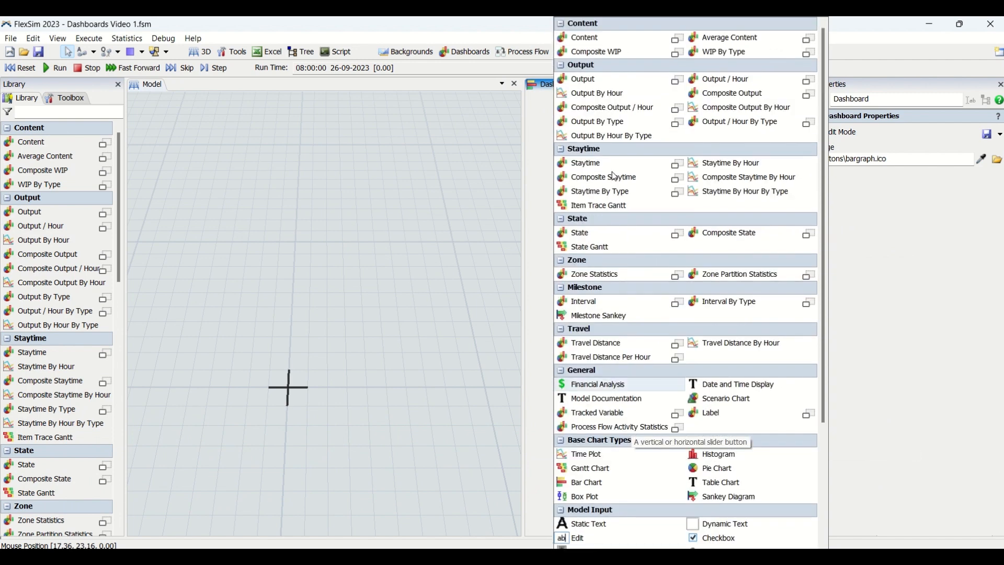
mouse_move(596, 121)
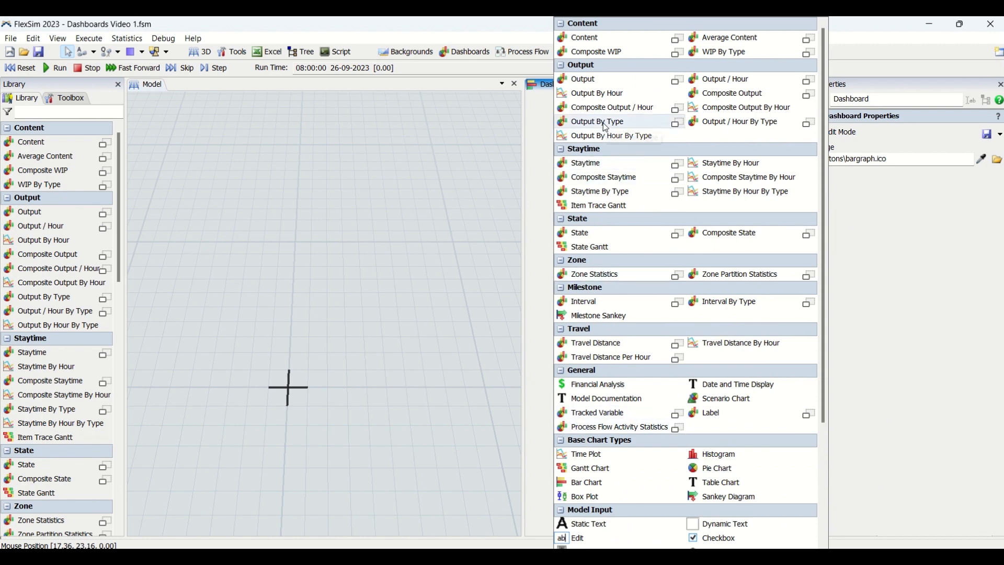
mouse_move(621, 309)
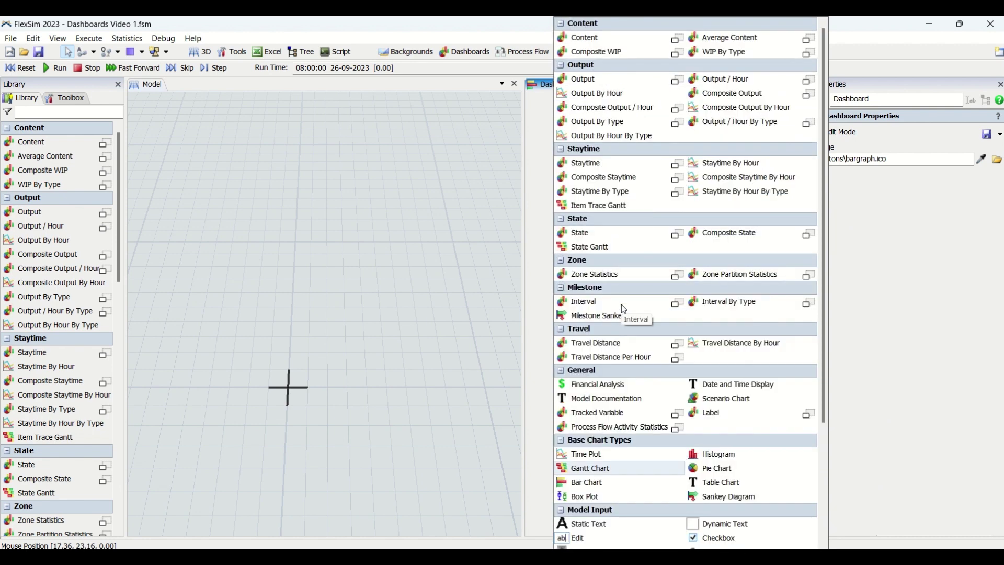
mouse_move(583, 79)
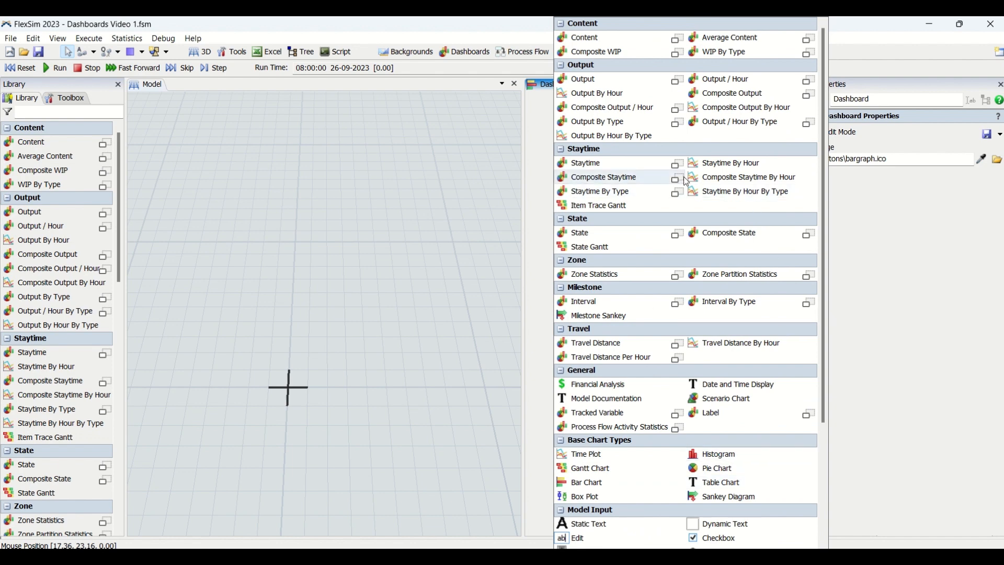
mouse_move(634, 449)
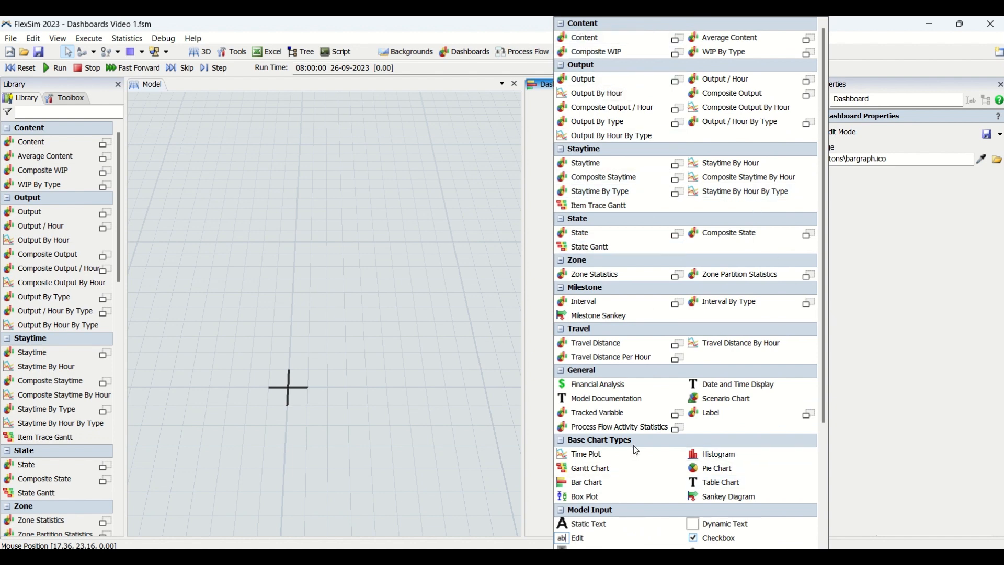
Close the Add chart list after reviewing the available charts.
click(534, 137)
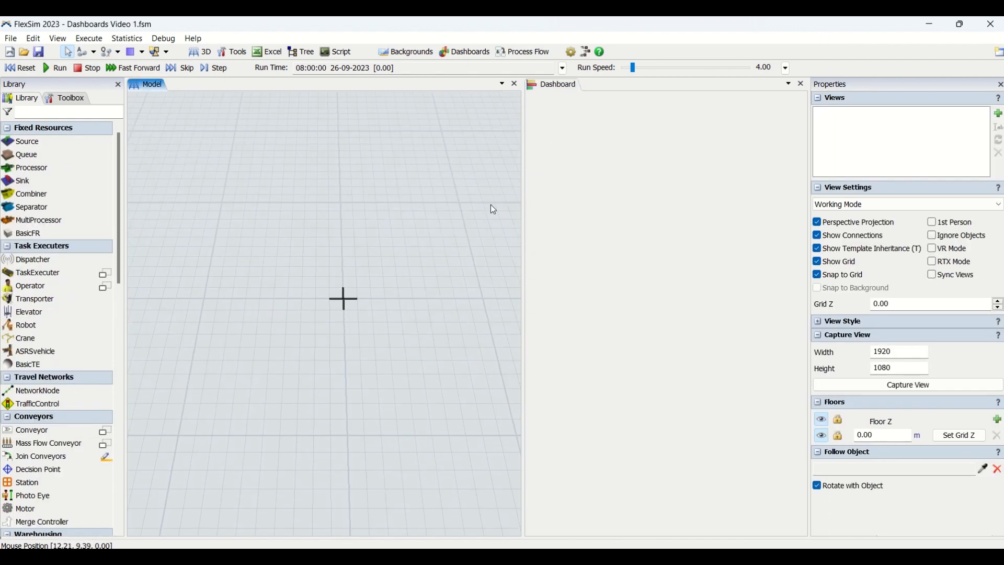
mouse_move(592, 152)
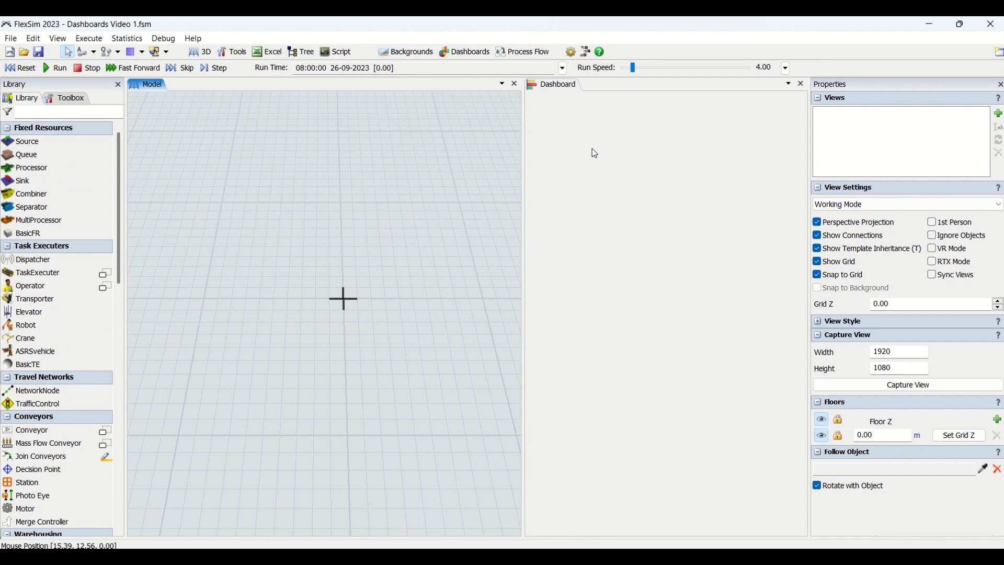
mouse_move(574, 156)
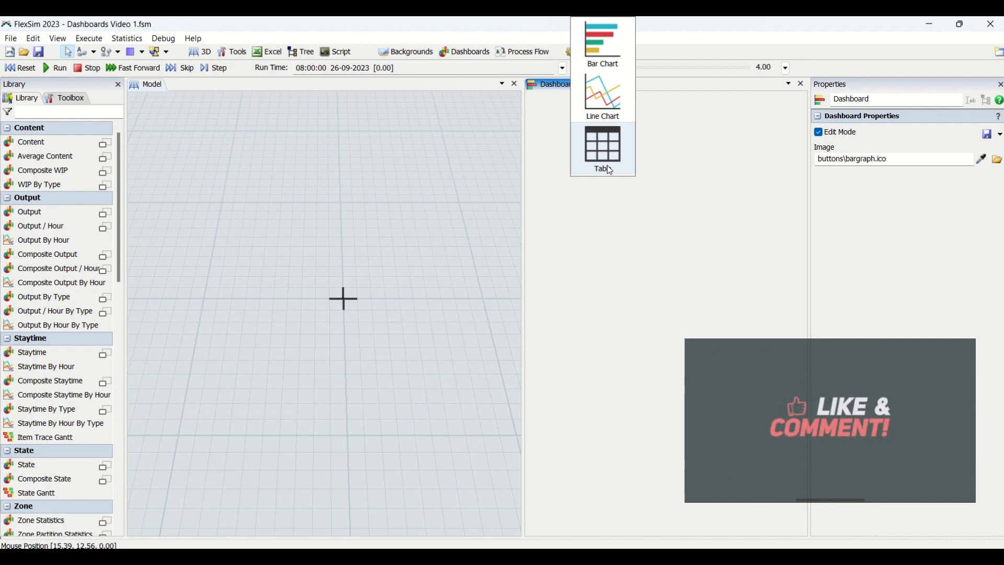
mouse_move(607, 51)
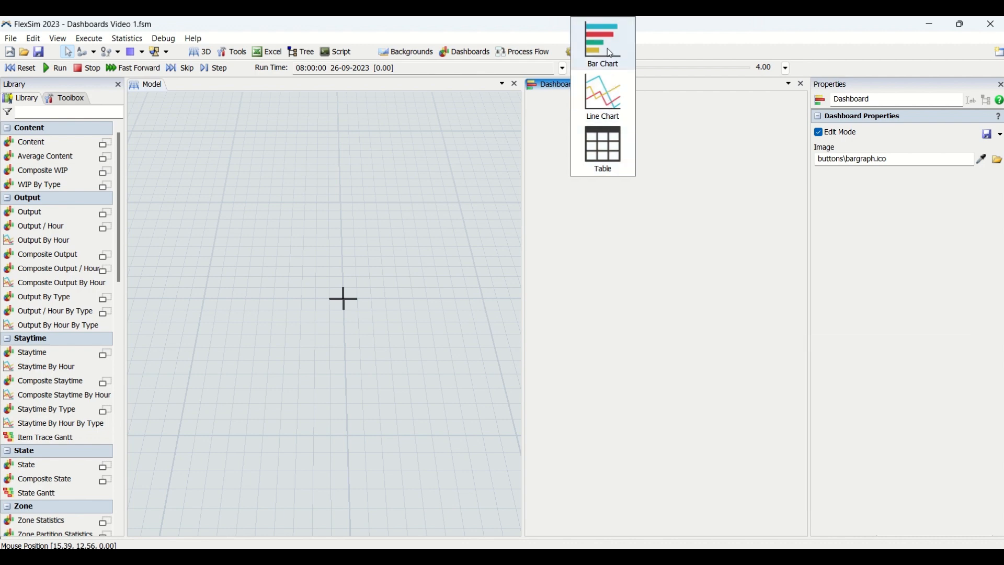
mouse_move(602, 149)
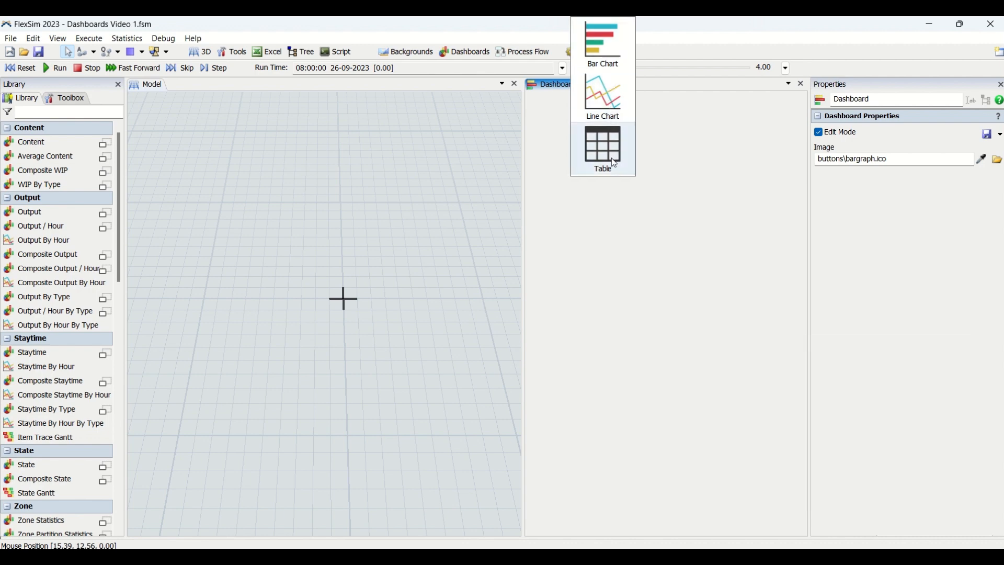
Add a Content chart widget to the blank dashboard.
click(602, 147)
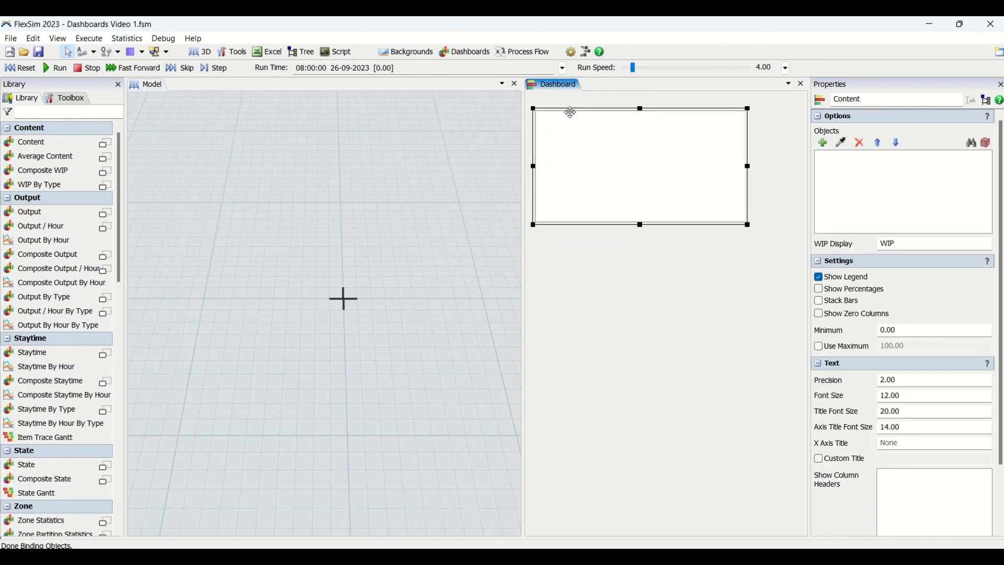
mouse_move(969, 290)
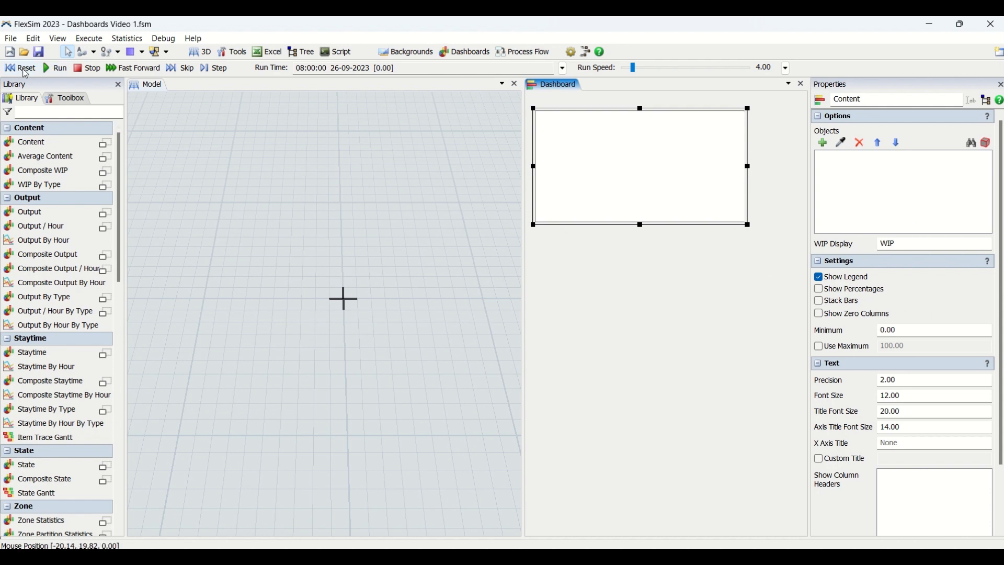
mouse_move(992, 188)
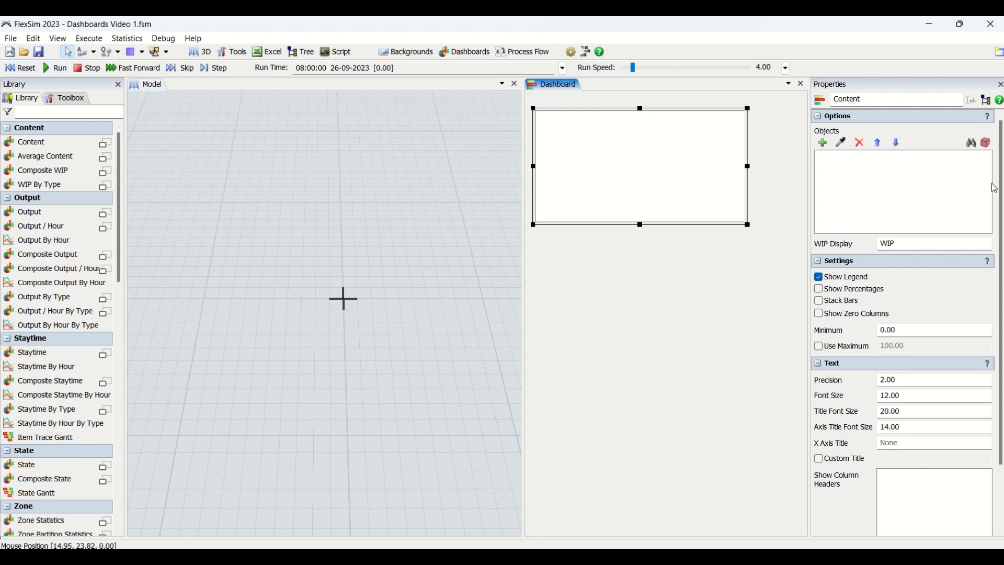
mouse_move(923, 167)
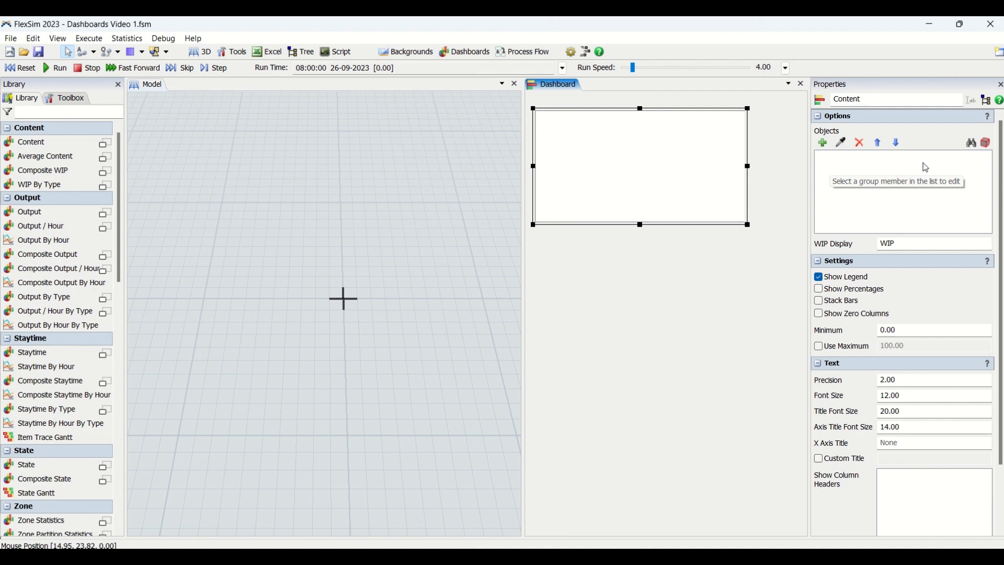
Check ways to add model objects, then bring up the Content chart's settings.
click(588, 205)
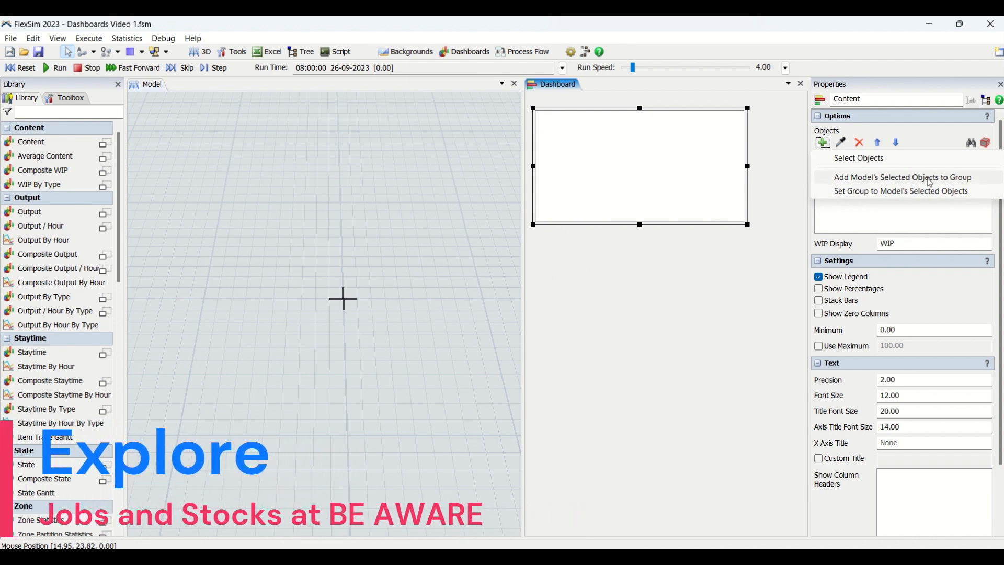
mouse_move(845, 149)
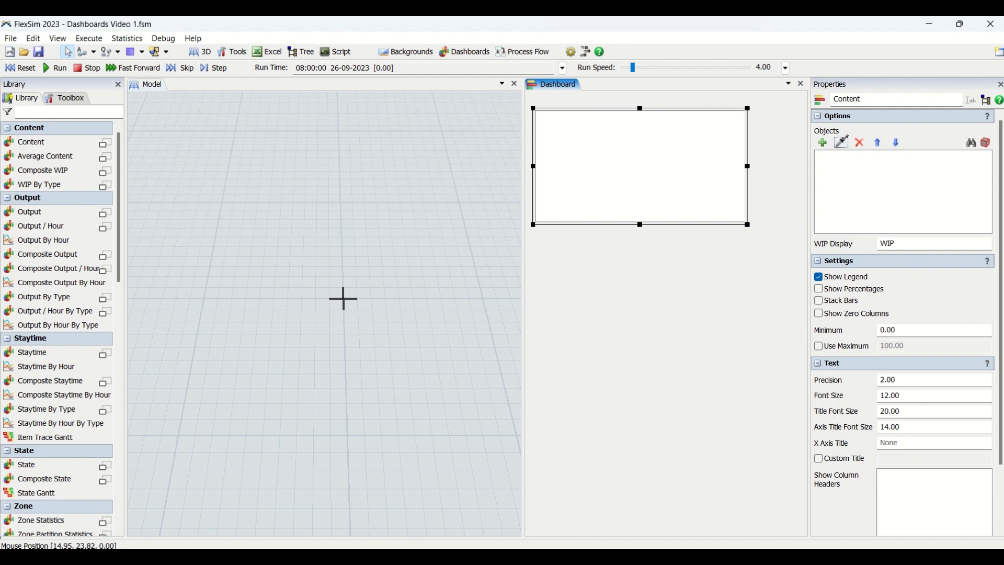
click(68, 98)
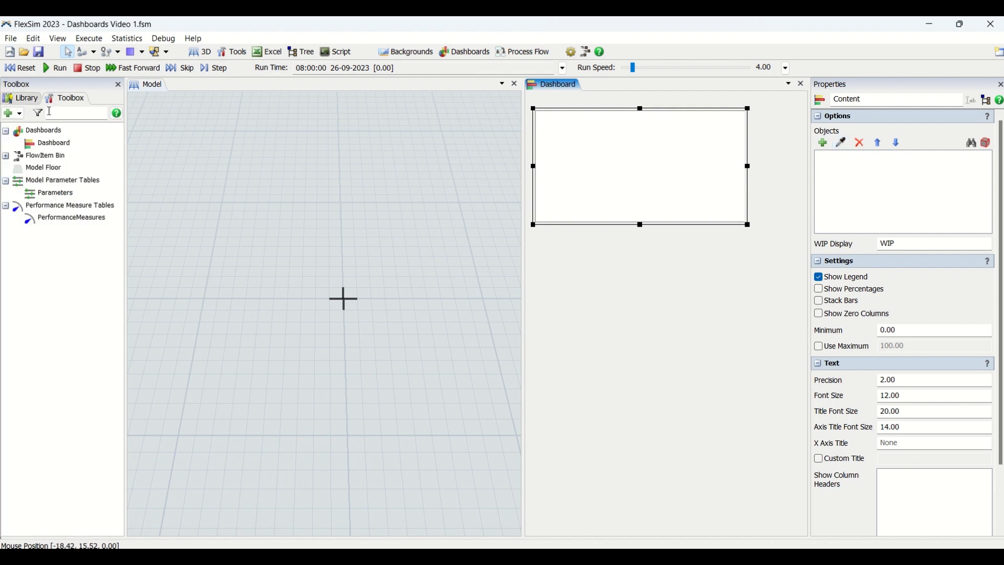
click(26, 98)
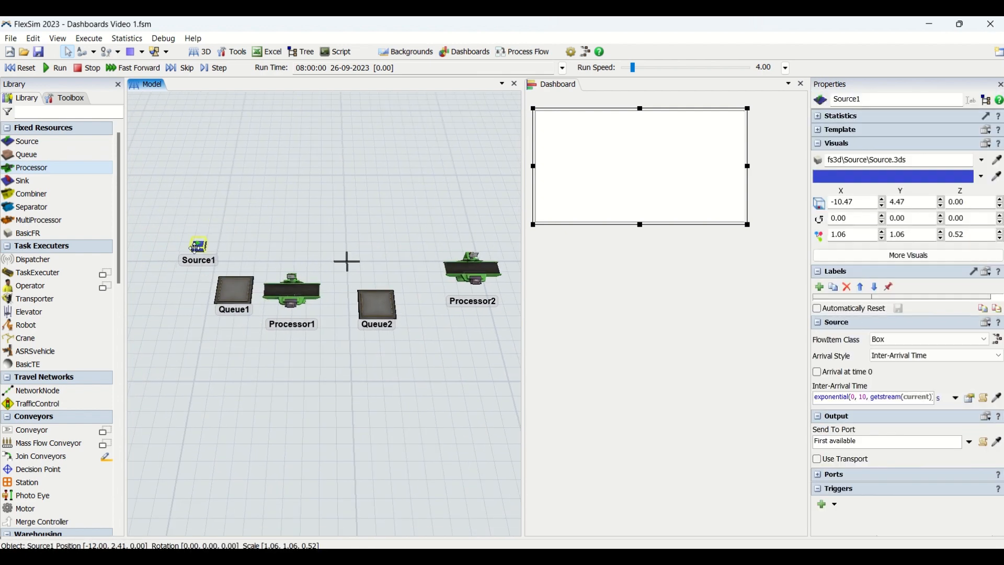
Inspect Queue2 and connect Source1 through Processor2 in flow order.
click(376, 297)
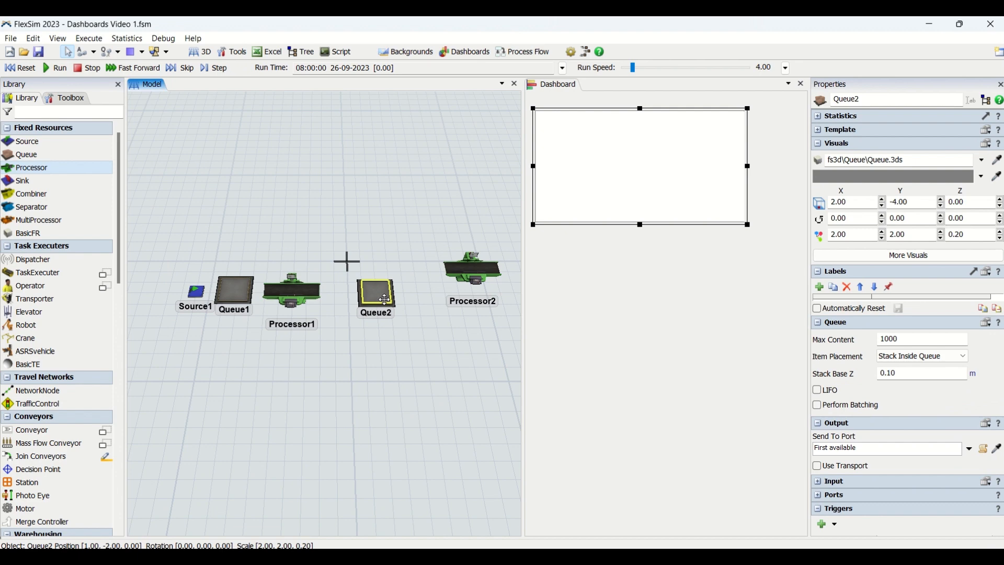
click(410, 423)
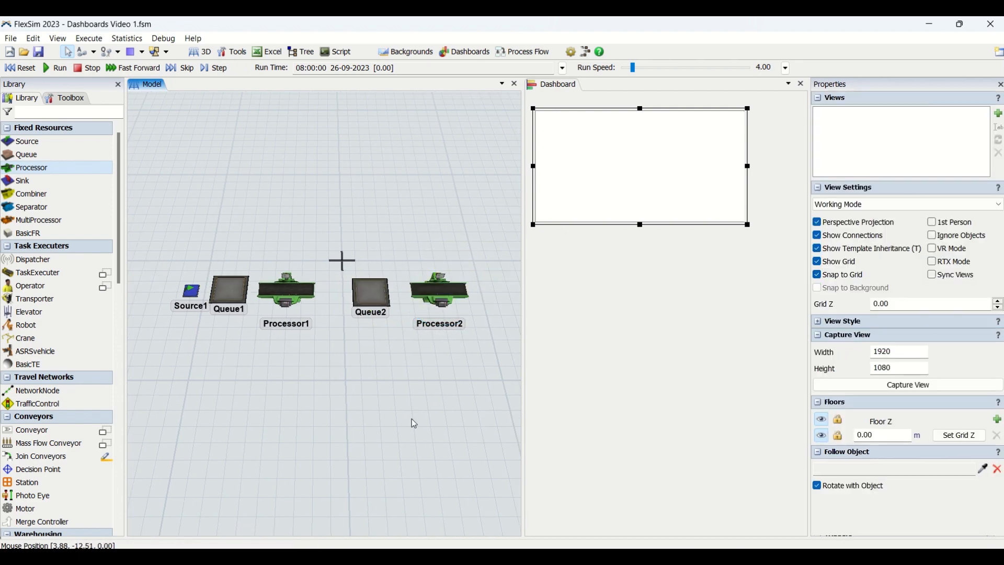
click(228, 291)
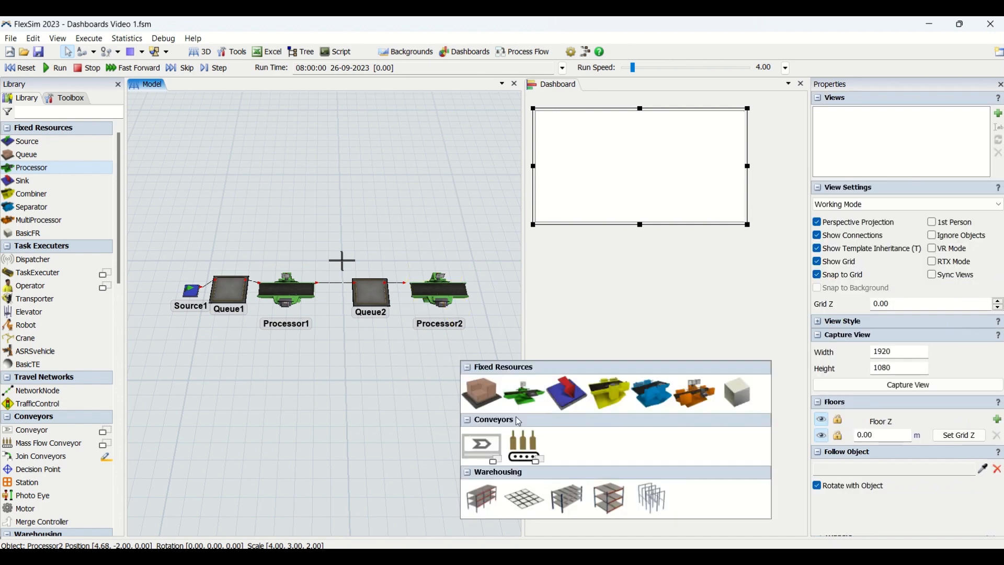
click(190, 291)
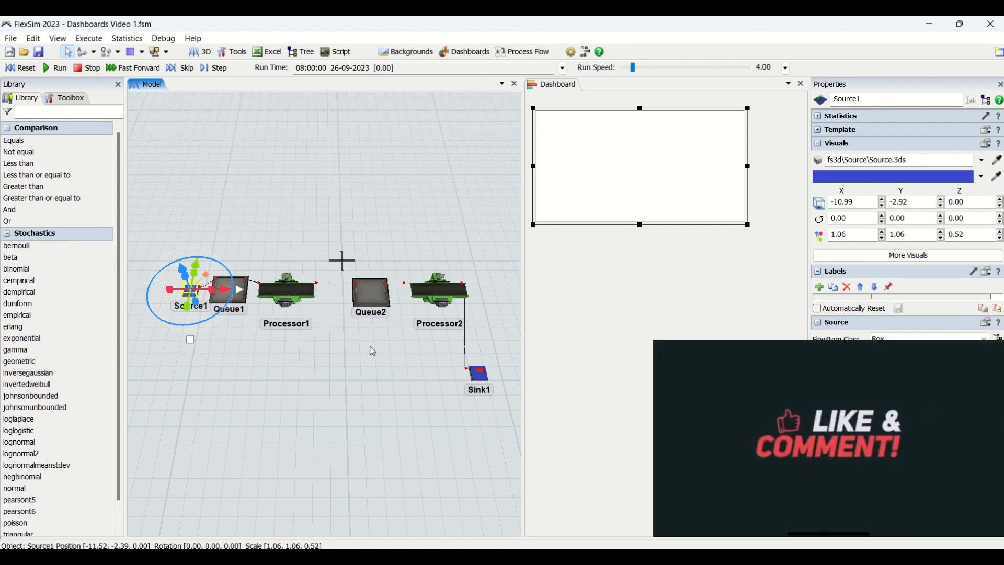
Inspect the settings of Processor1 and Processor2 in the connected line.
click(286, 289)
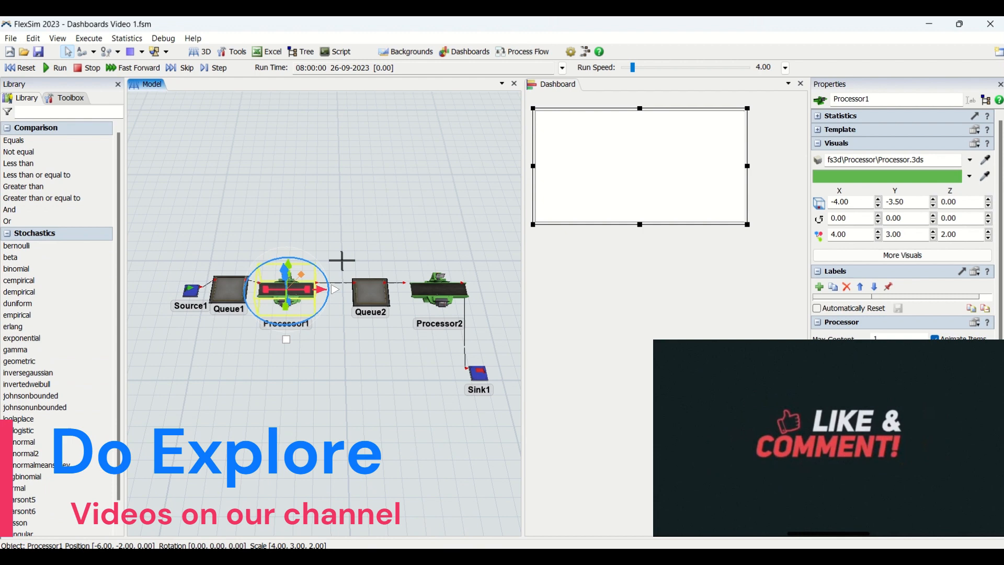
click(439, 288)
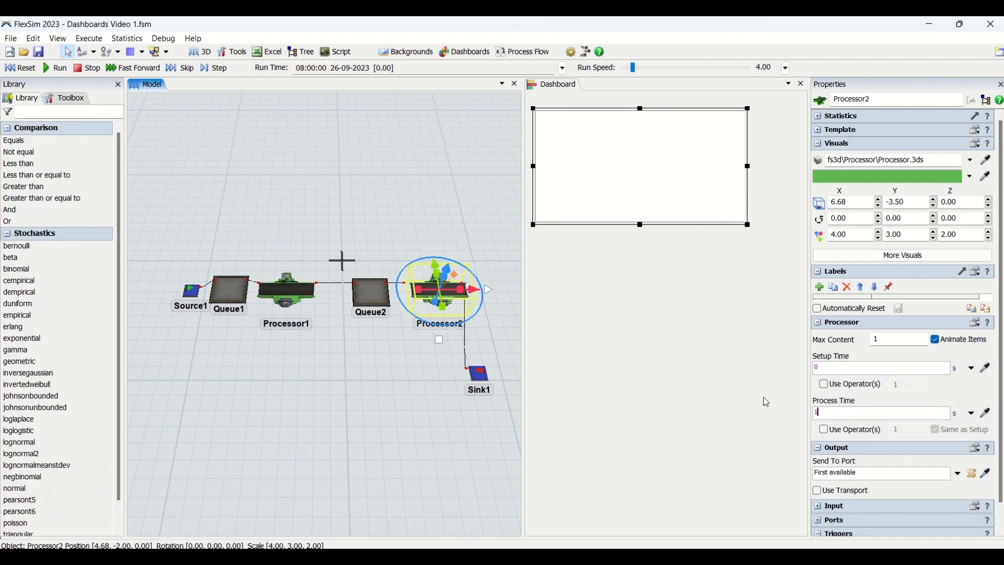
click(370, 291)
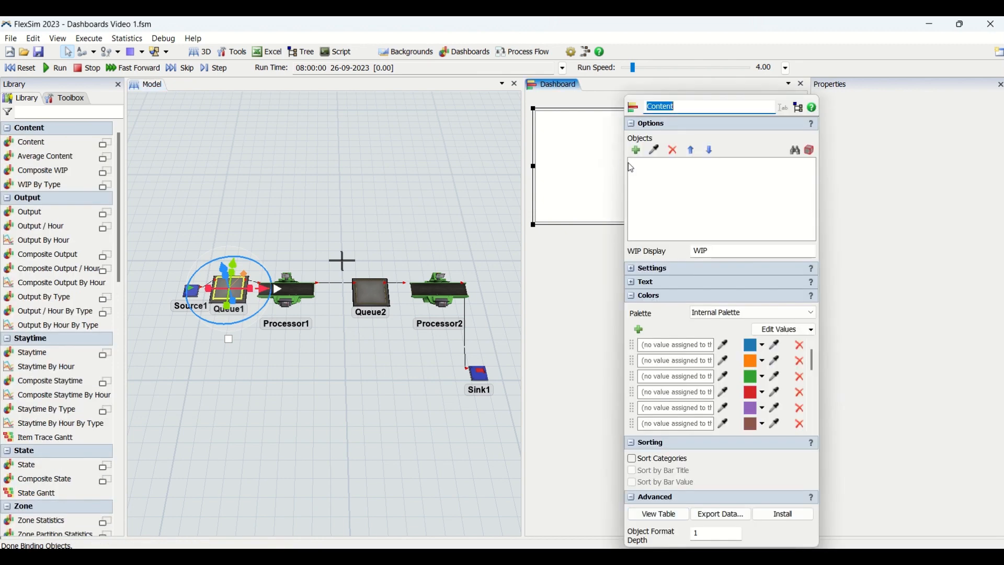
Add Queue2 to the Content chart's objects and start the simulation run.
click(370, 291)
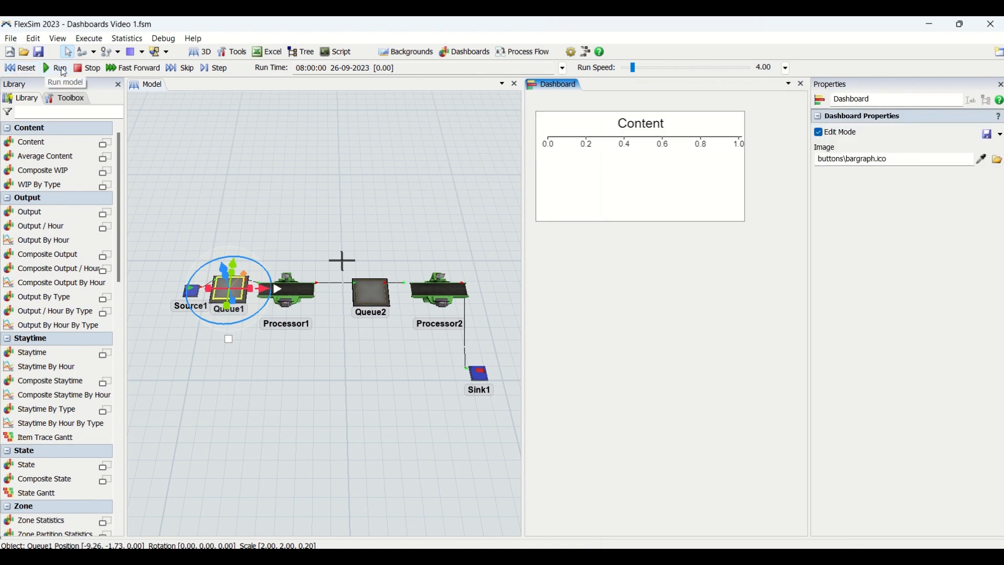
click(59, 68)
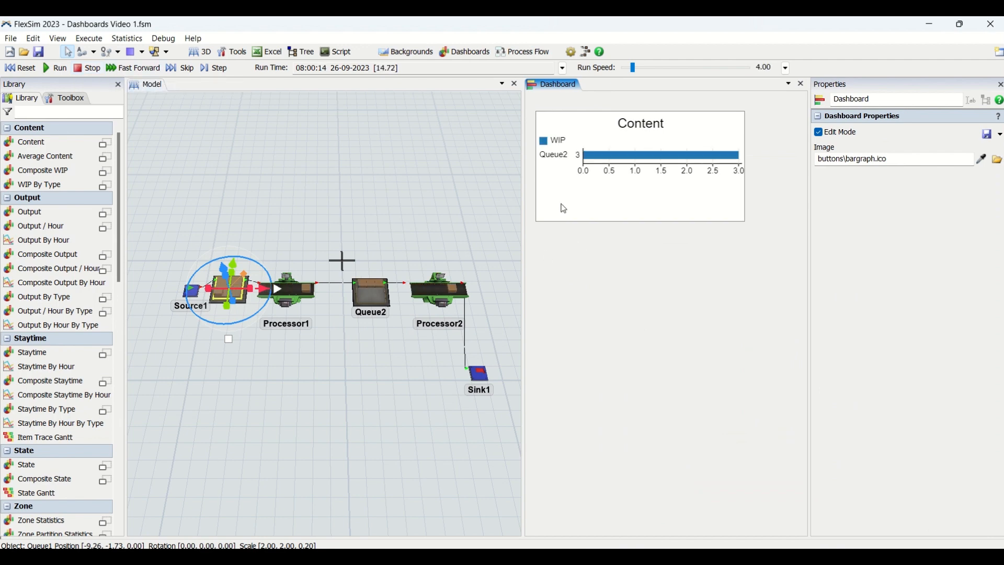
click(639, 160)
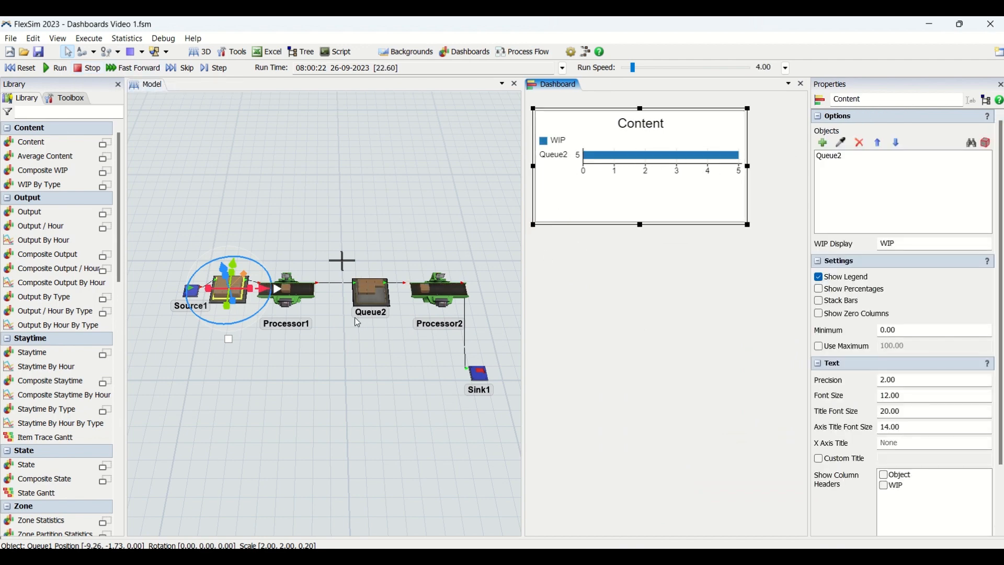
Check Queue2's live statistics while its content climbs to 56.
click(371, 291)
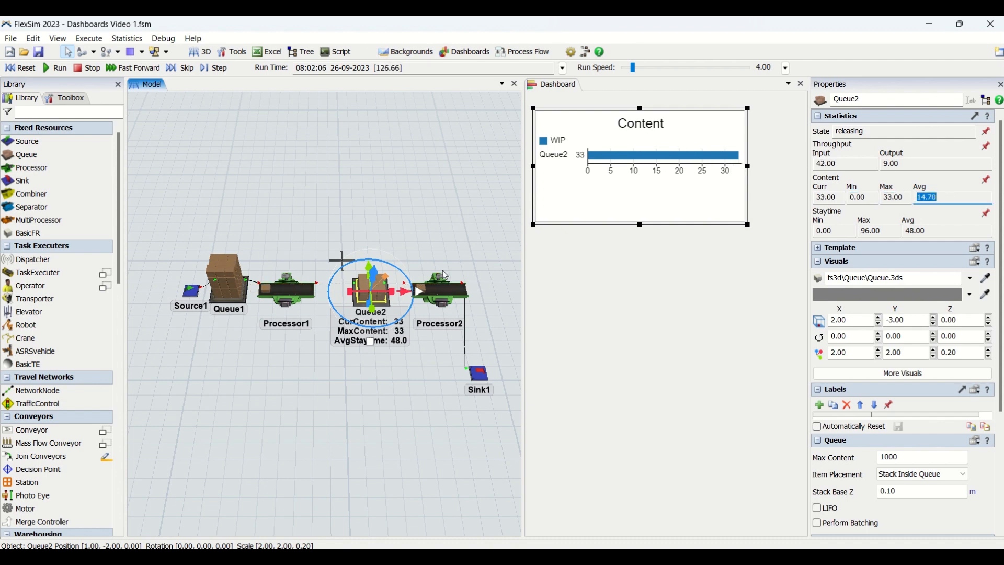
mouse_move(377, 244)
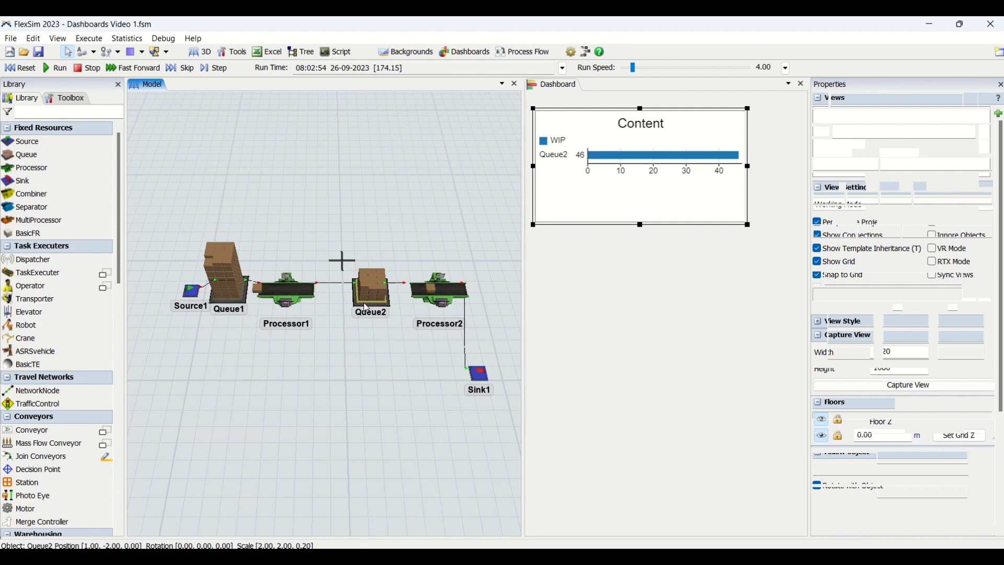
click(370, 291)
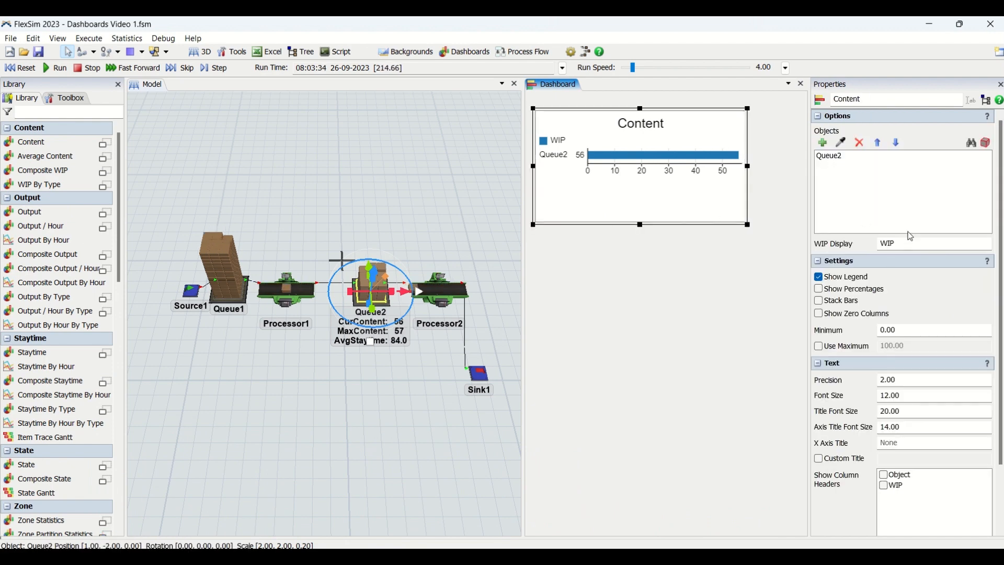
Reset the model and add Queue3 to the Content chart's objects.
click(21, 68)
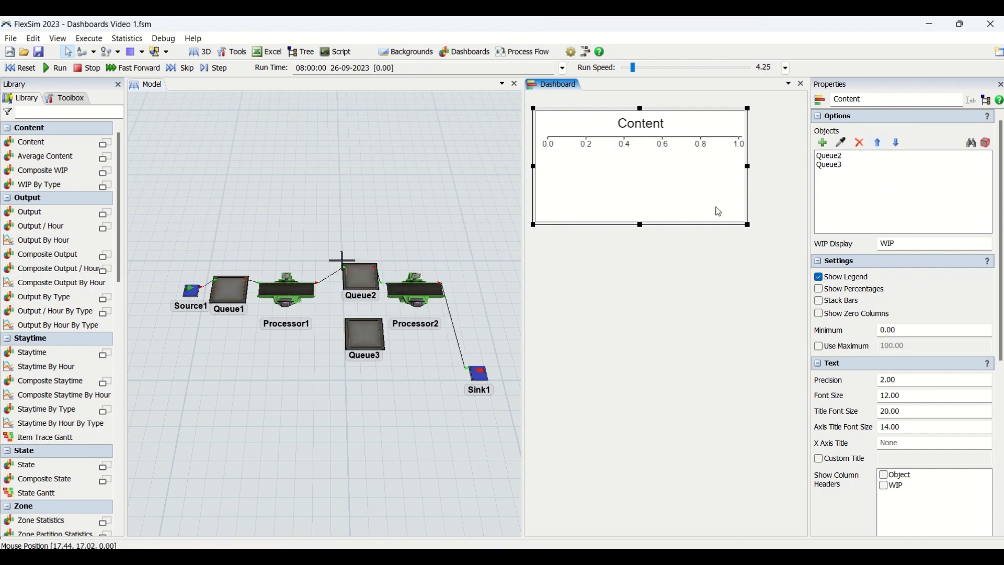
mouse_move(852, 261)
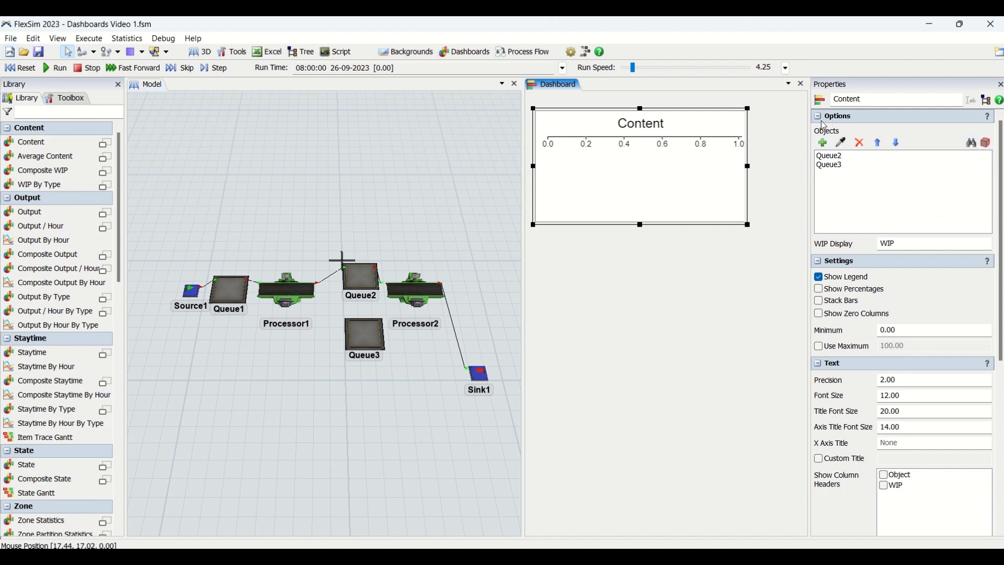
mouse_move(841, 142)
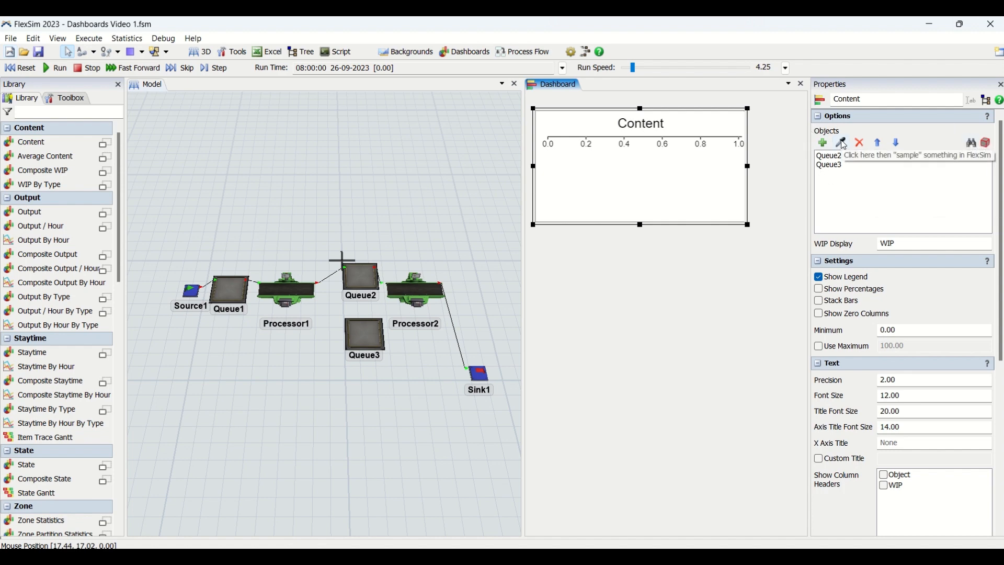
mouse_move(708, 205)
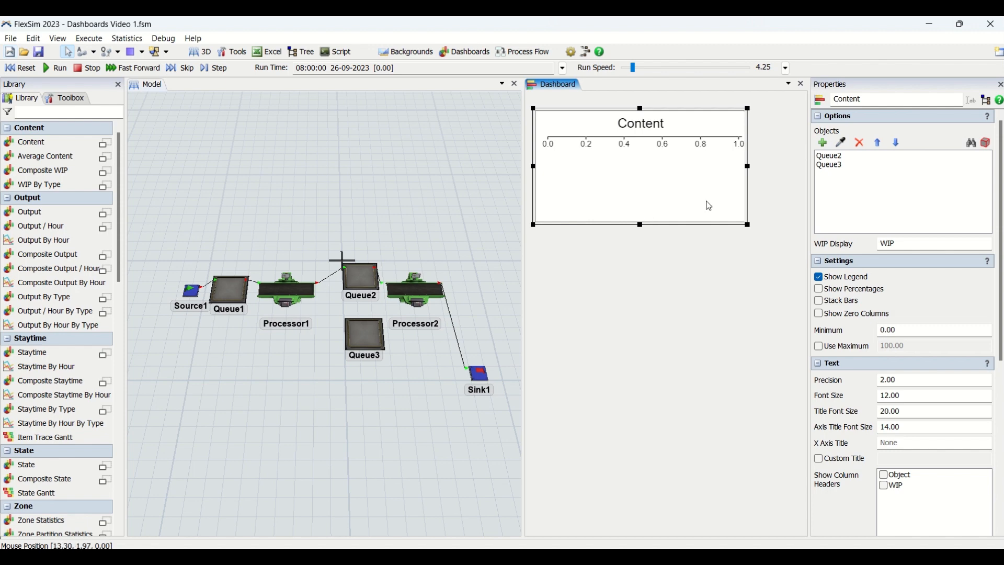
click(822, 142)
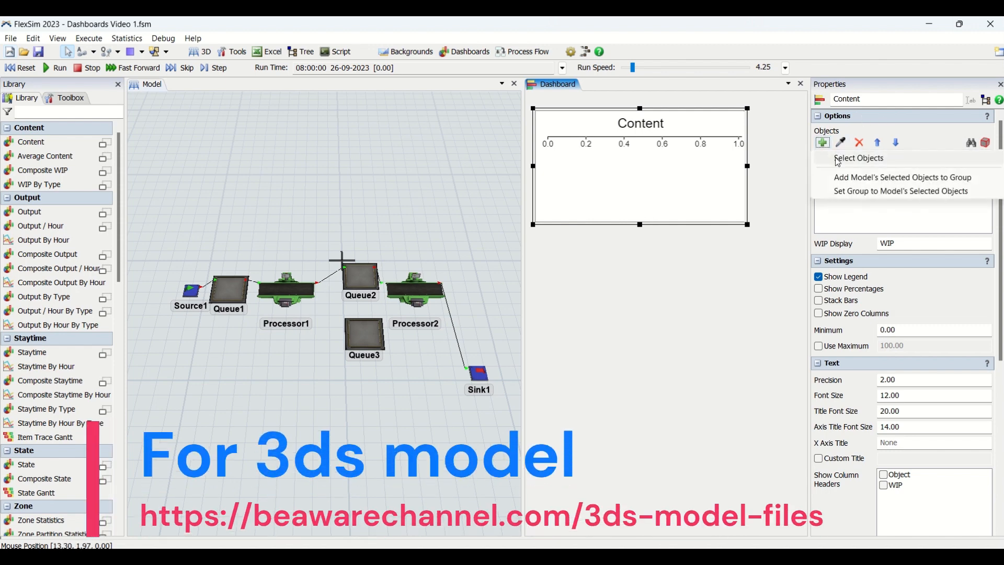
click(858, 158)
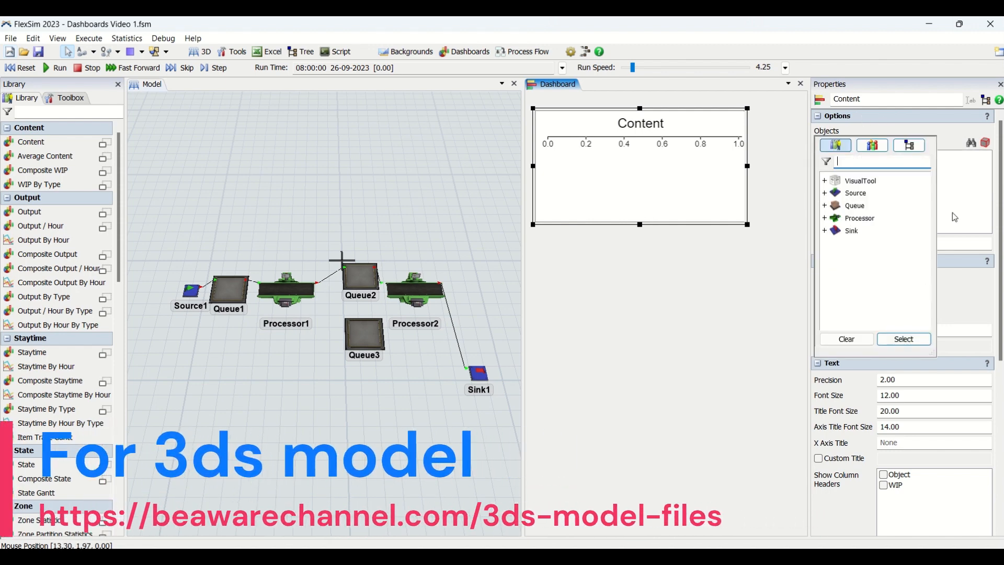
click(903, 339)
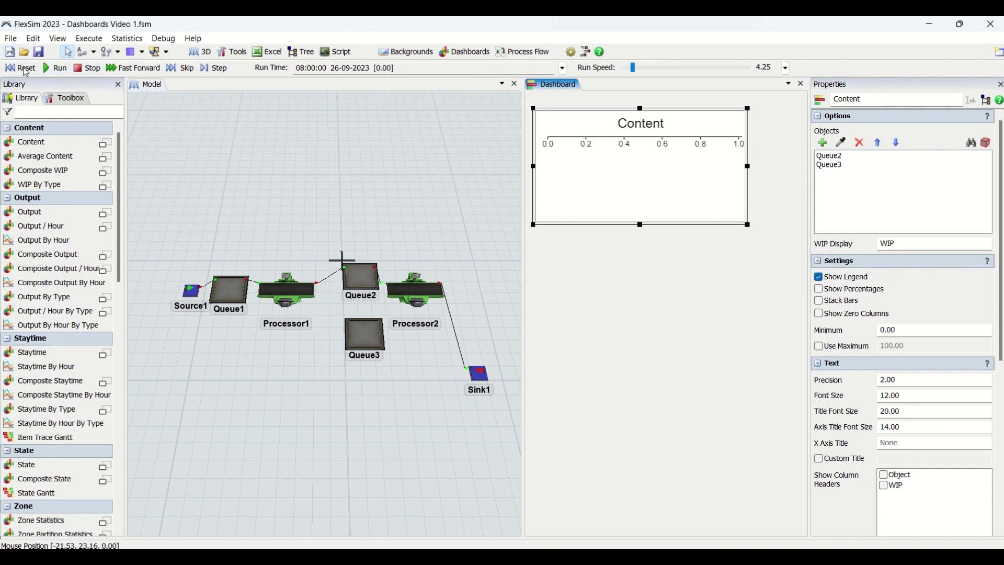
click(59, 67)
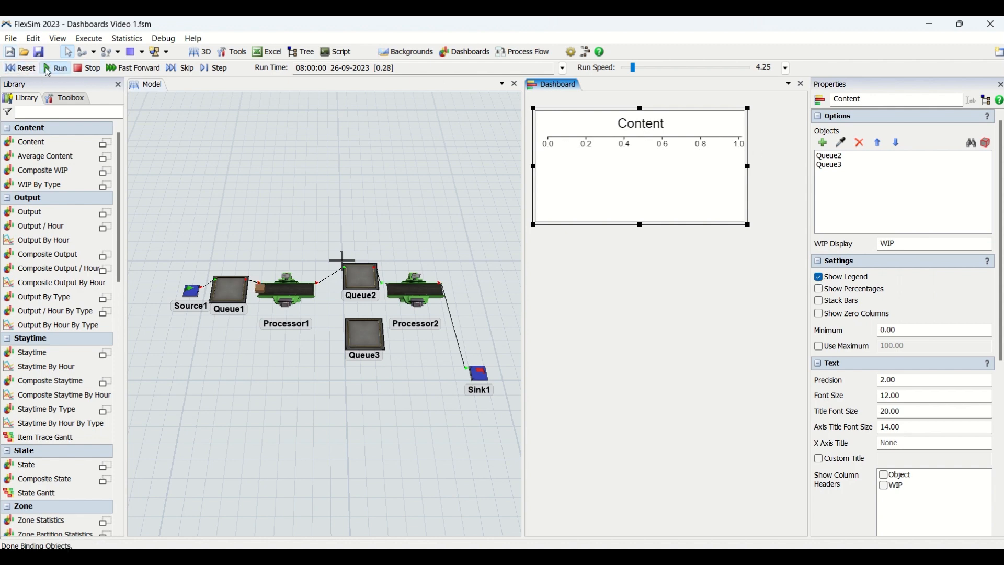
click(60, 67)
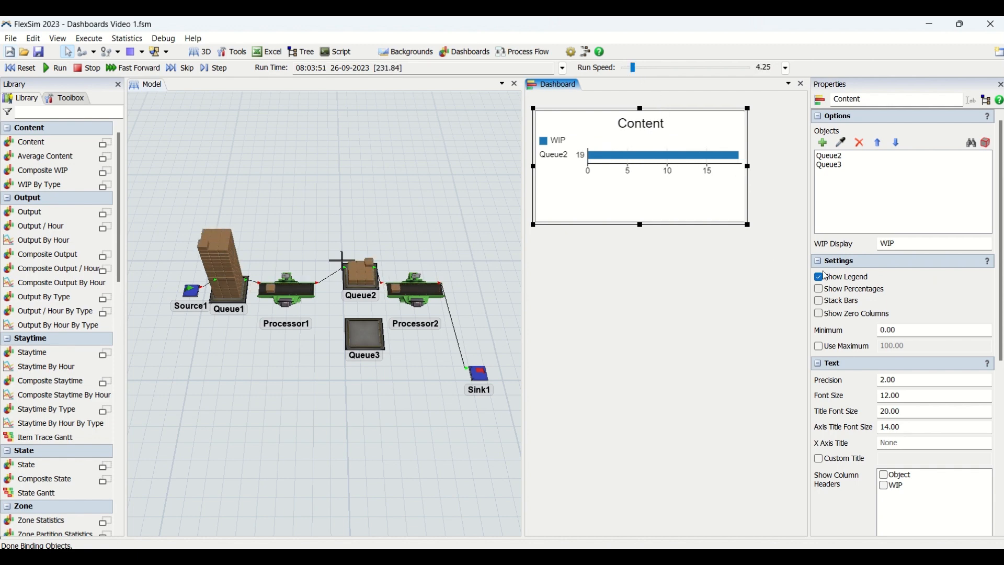
click(818, 276)
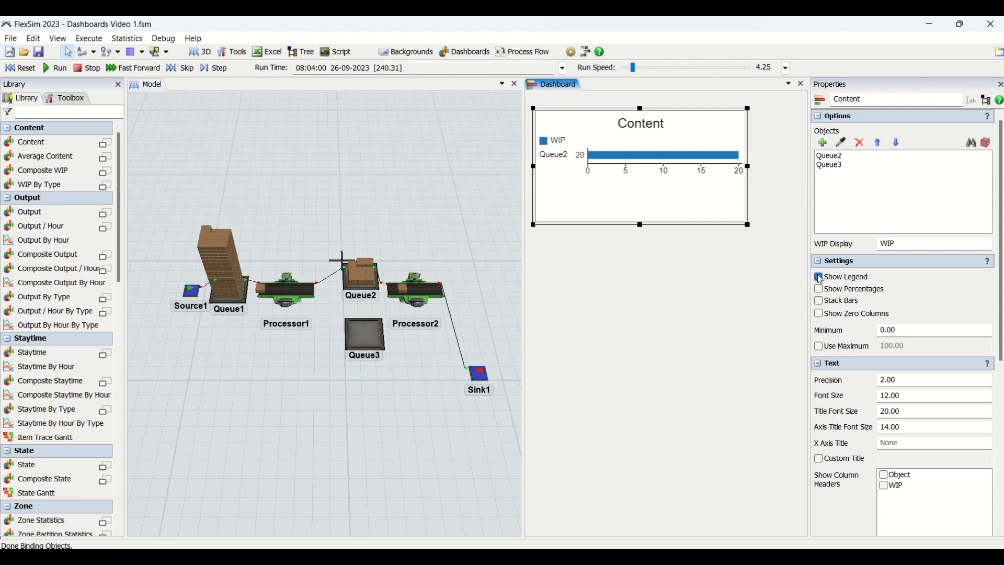
click(818, 276)
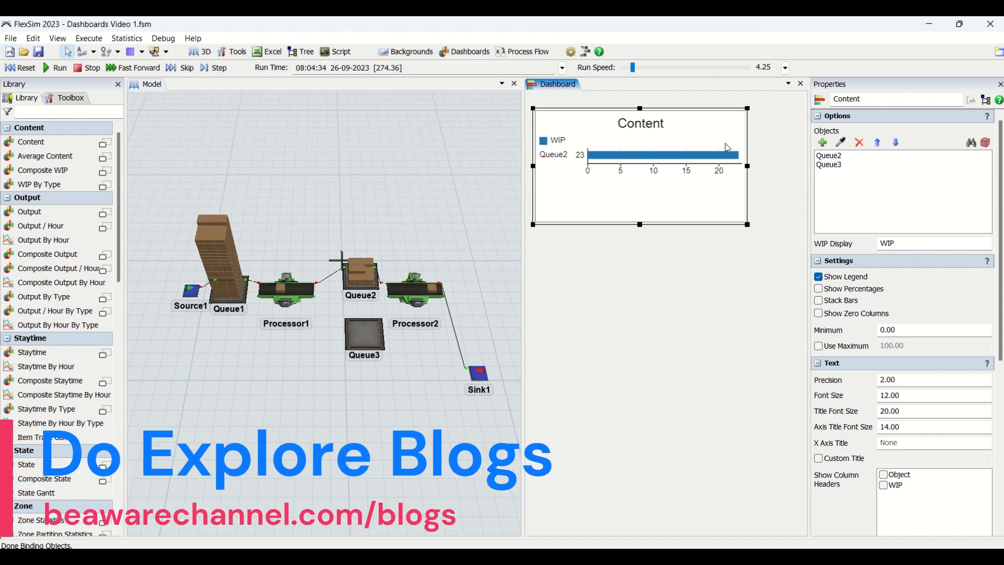
click(819, 276)
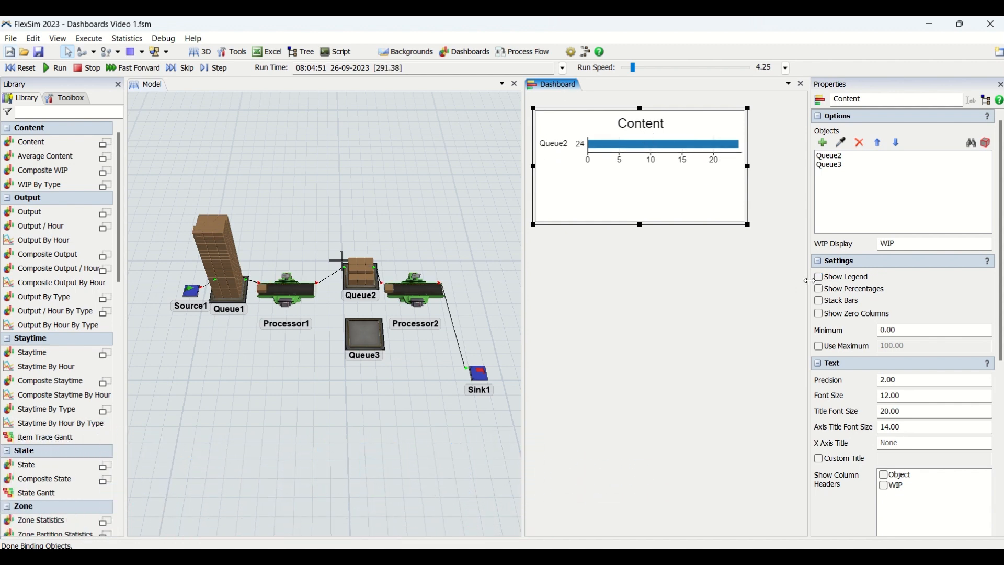
click(818, 276)
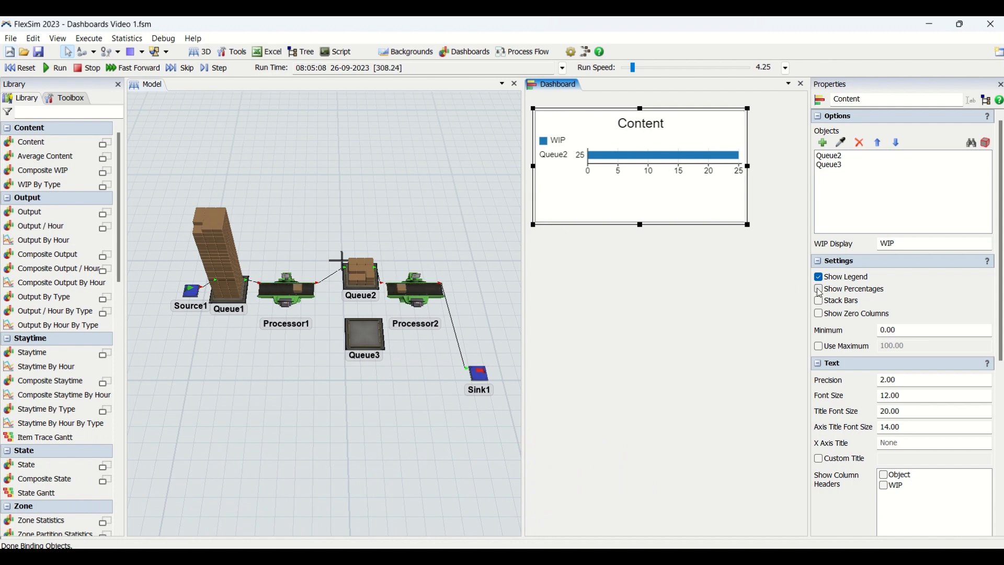
click(818, 289)
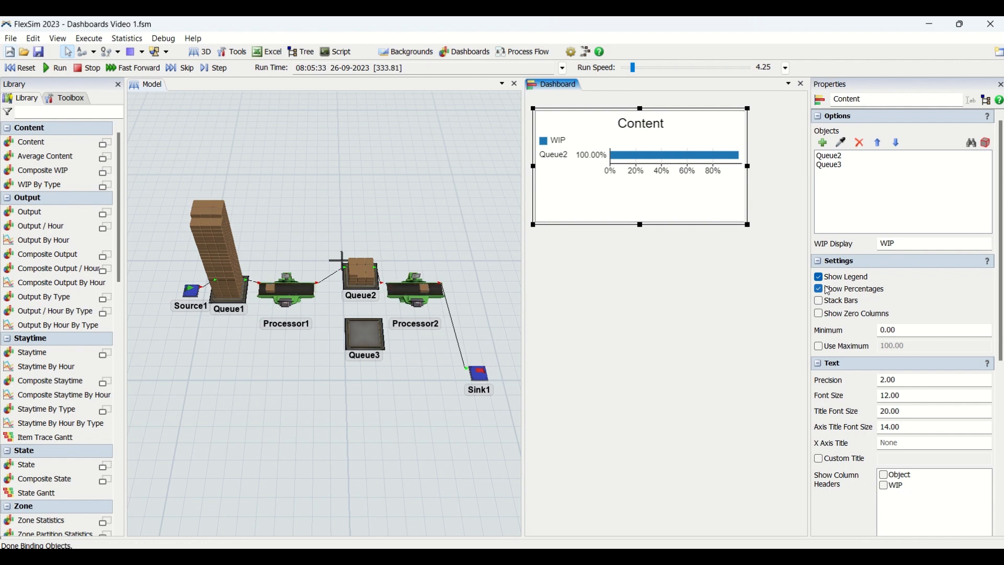
click(819, 288)
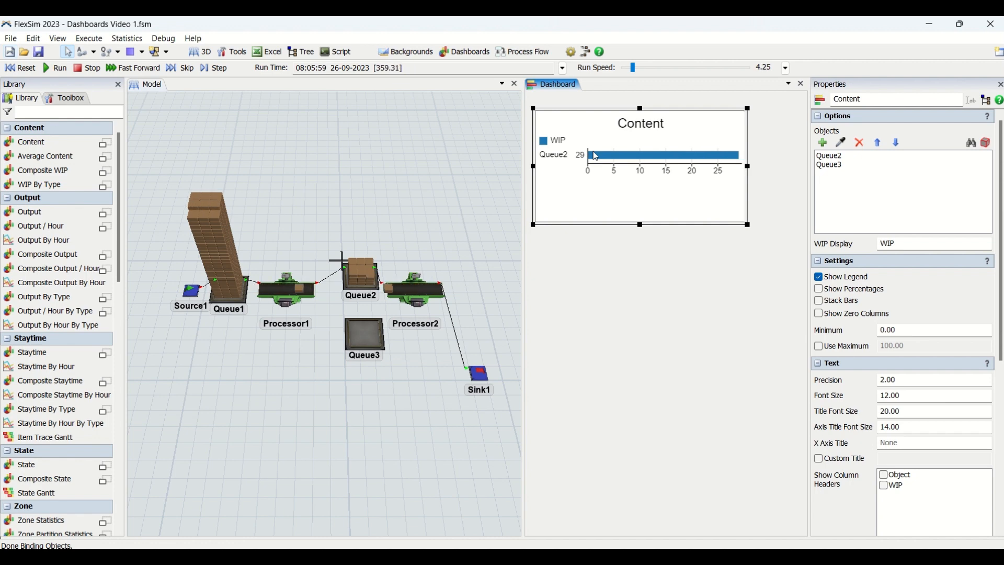
click(819, 288)
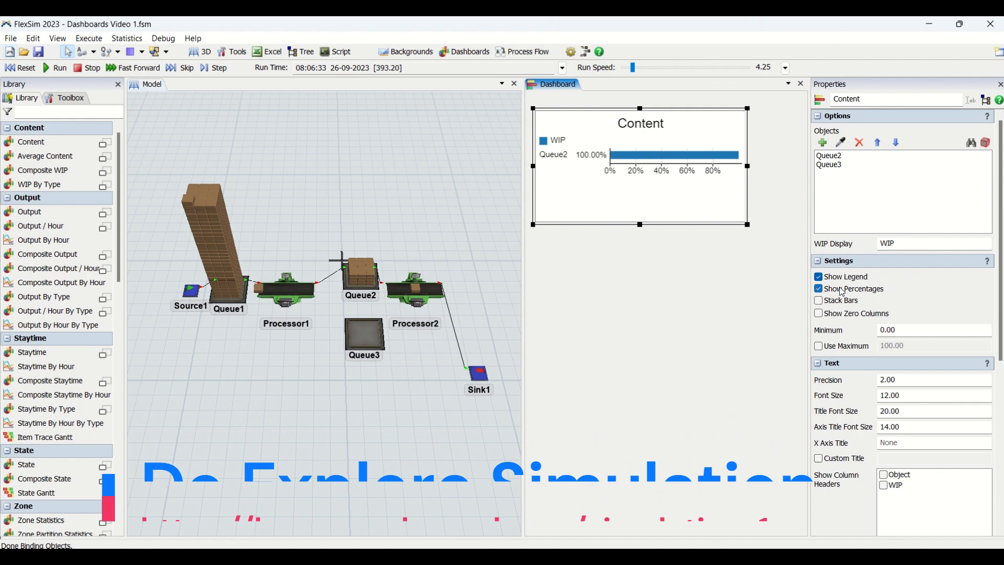
click(819, 288)
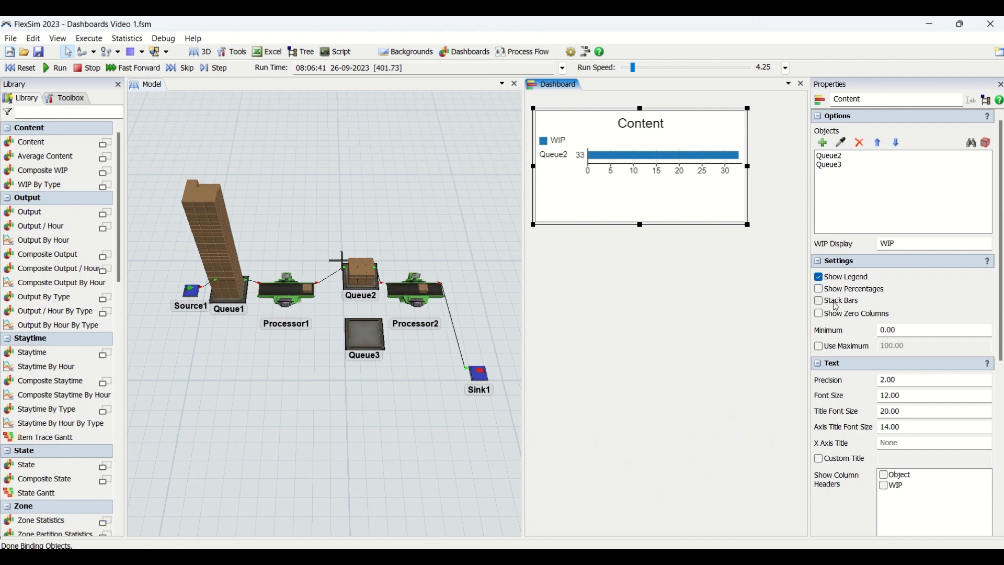
click(818, 300)
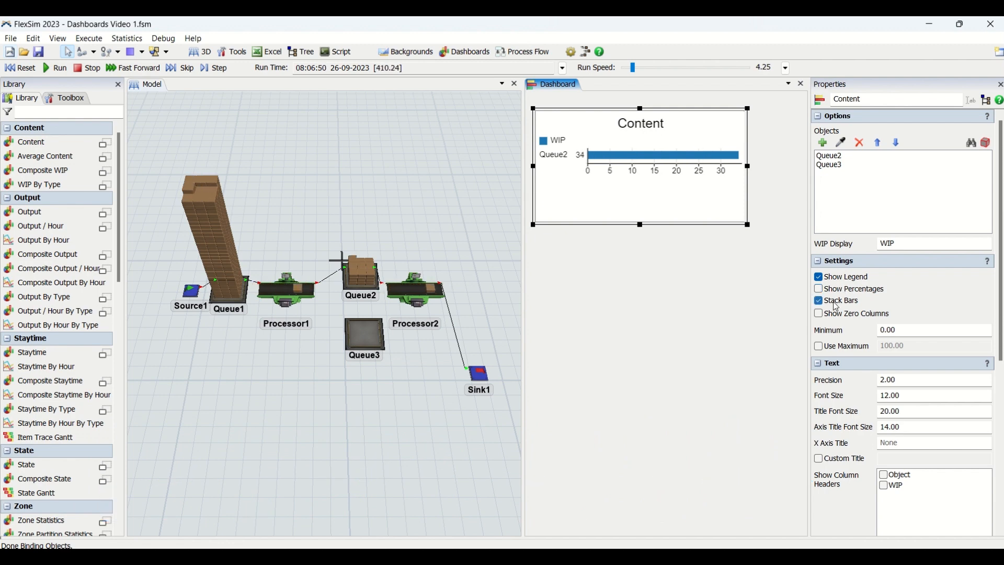
click(819, 300)
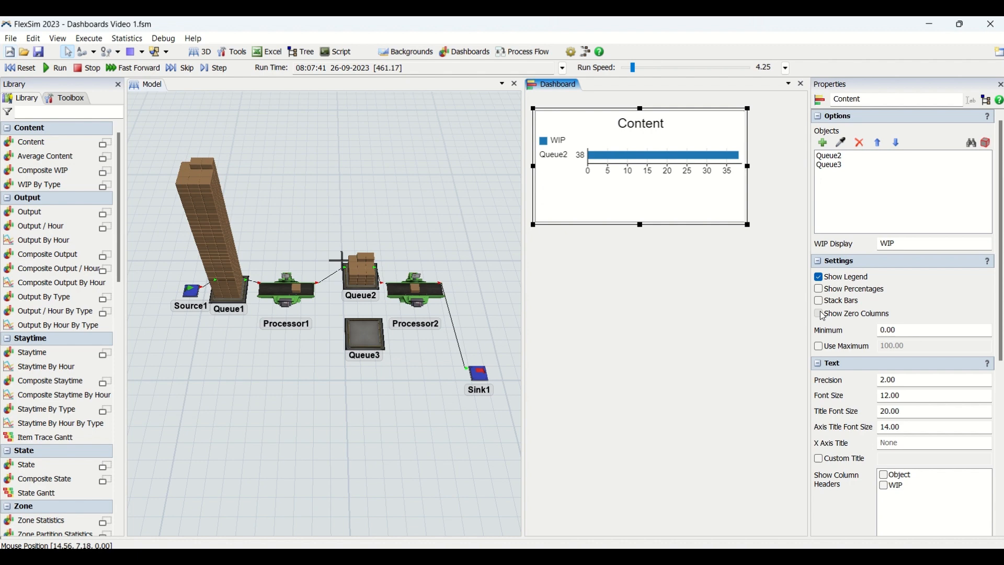
click(818, 313)
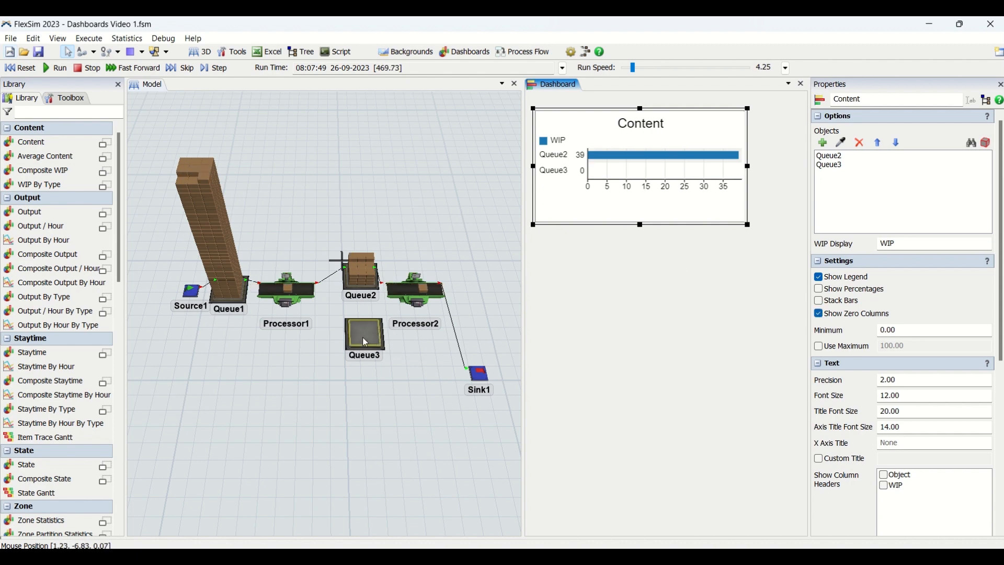
mouse_move(378, 326)
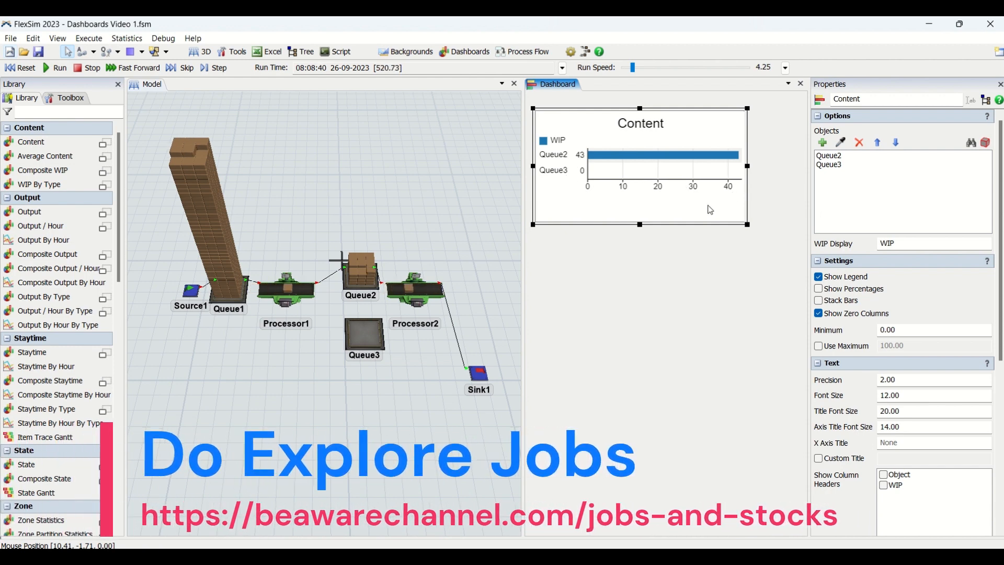
click(819, 314)
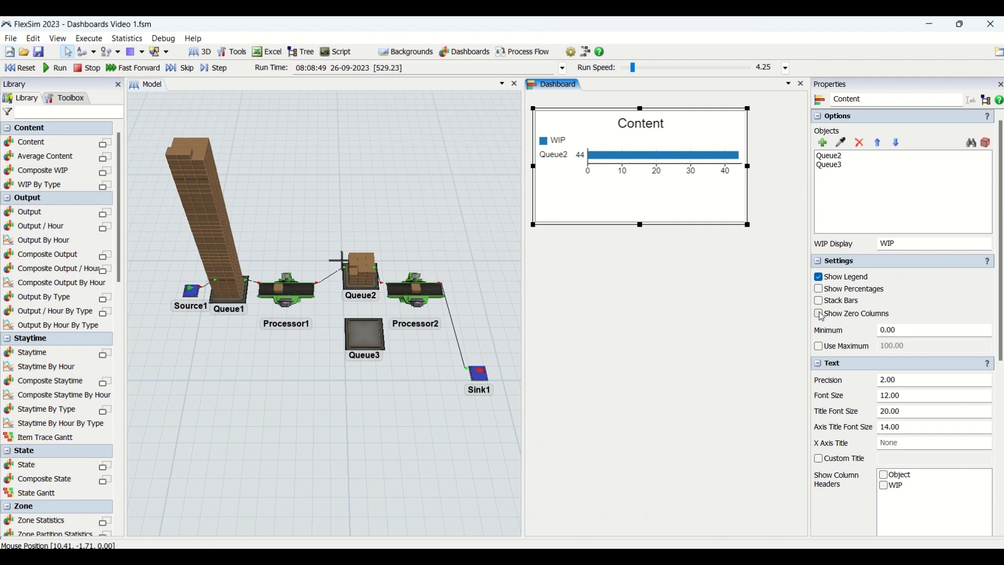
click(819, 313)
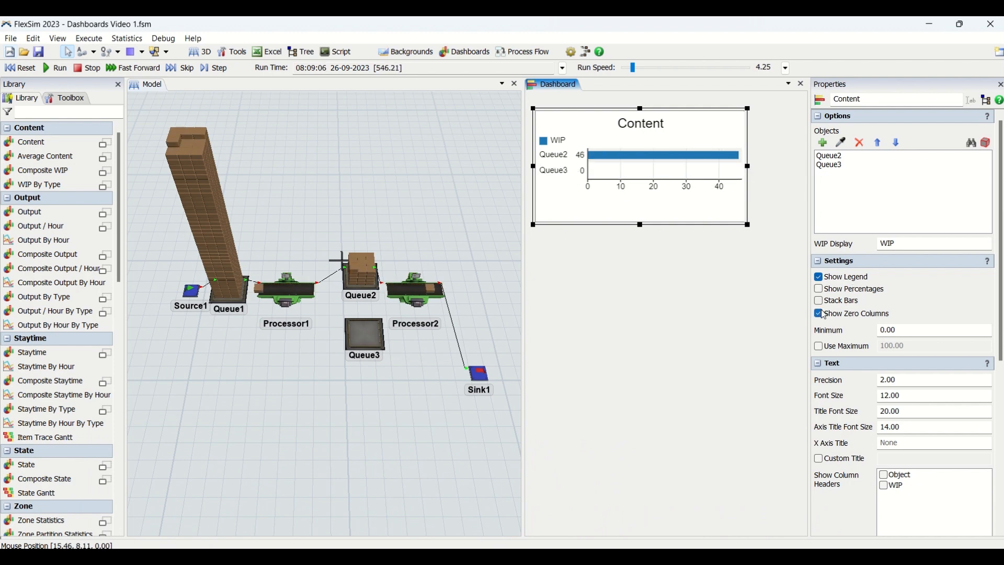
click(819, 313)
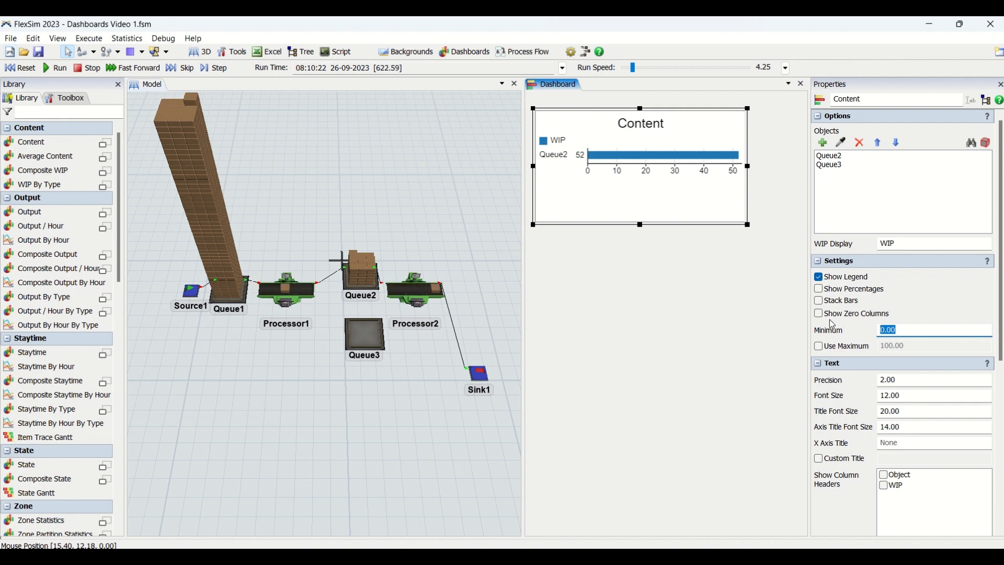
mouse_move(908, 353)
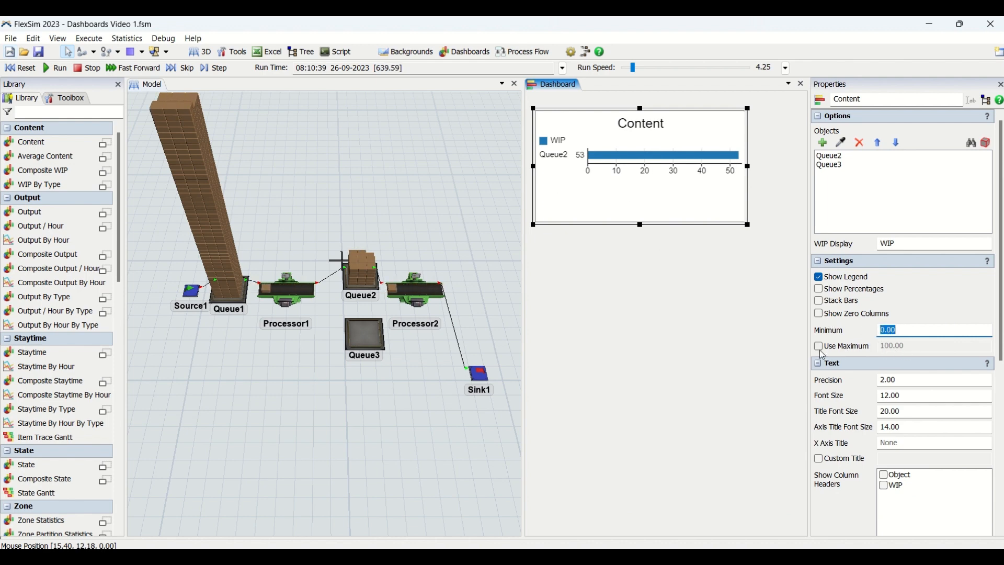
click(819, 346)
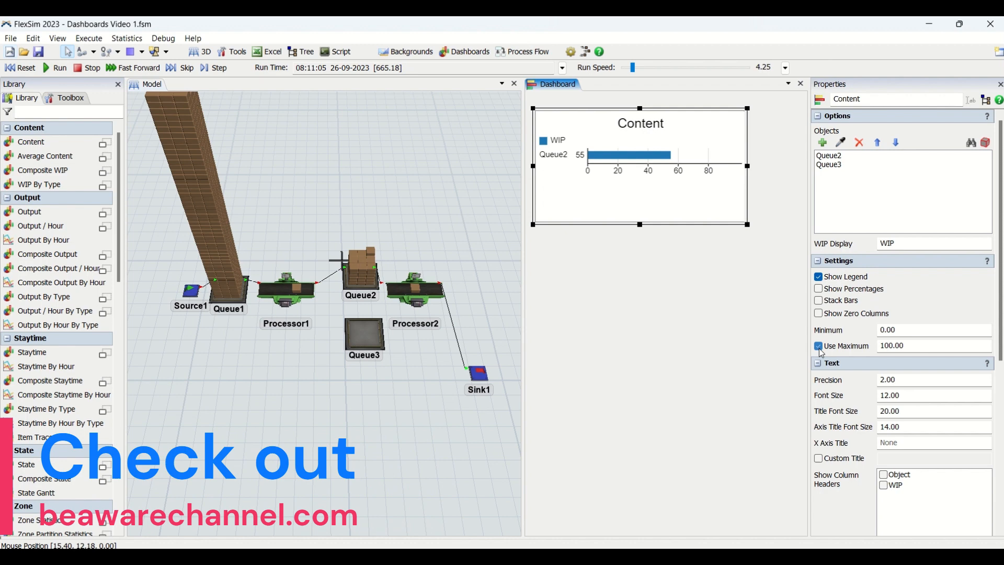
click(818, 345)
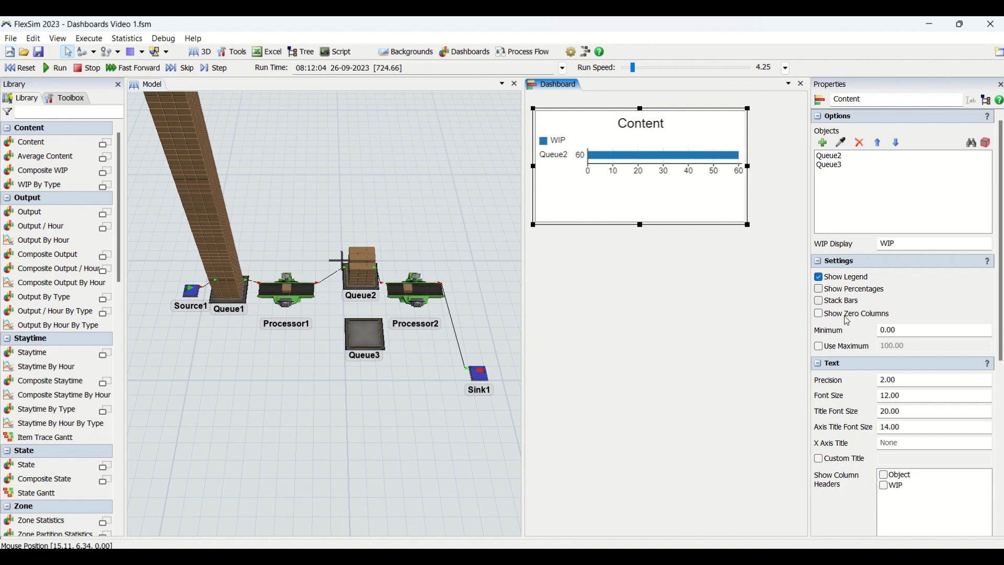
click(818, 345)
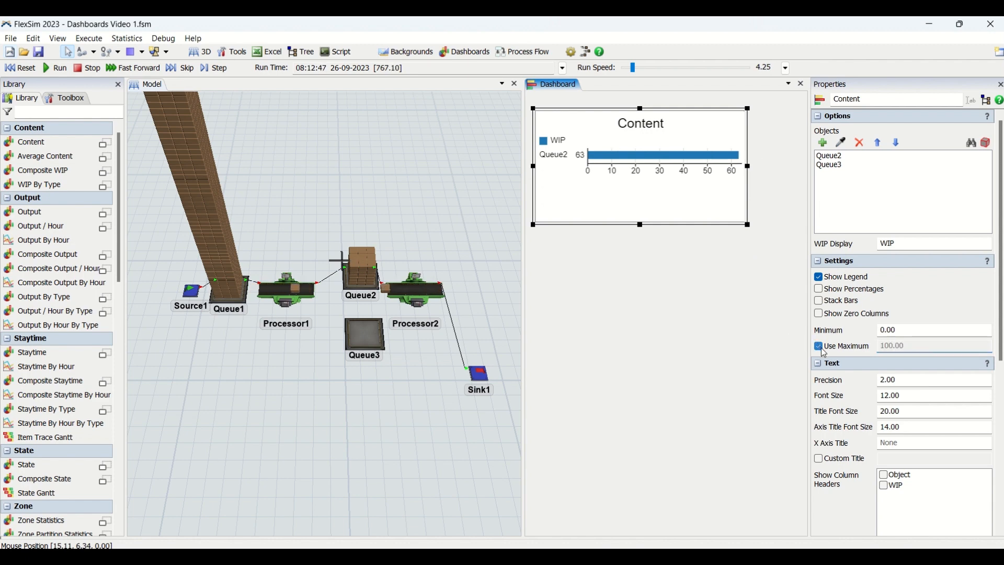
click(818, 346)
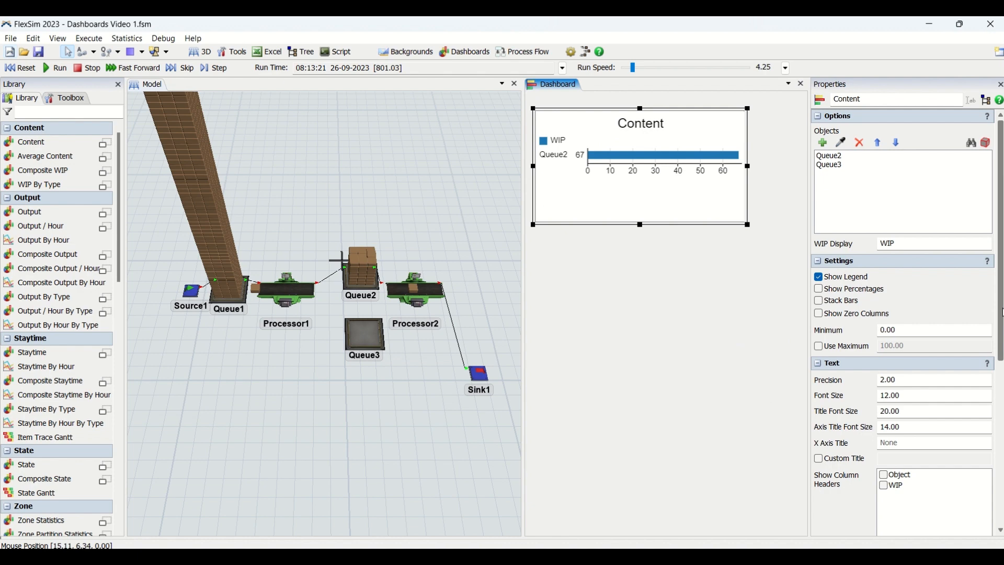
scroll(down, 3)
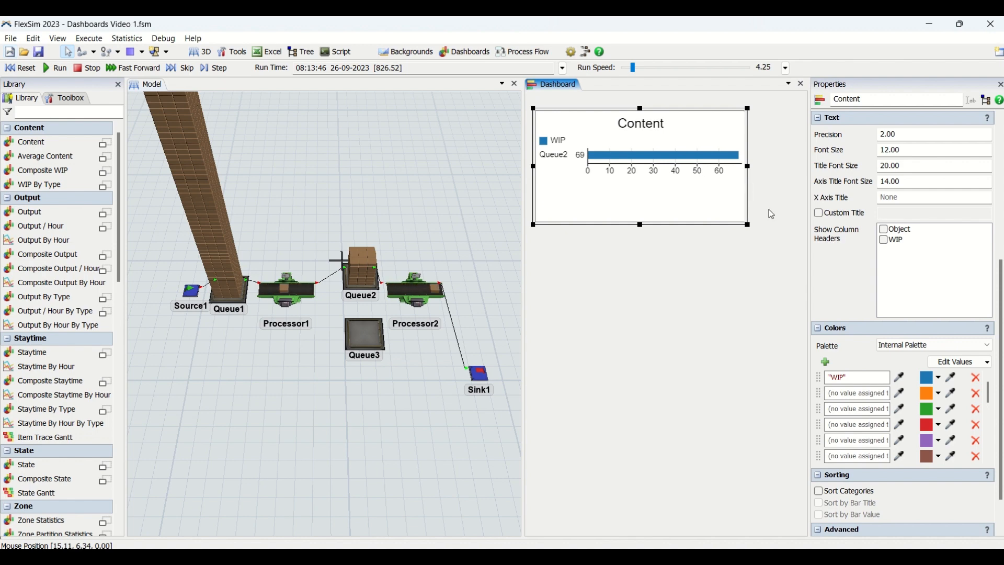
mouse_move(852, 147)
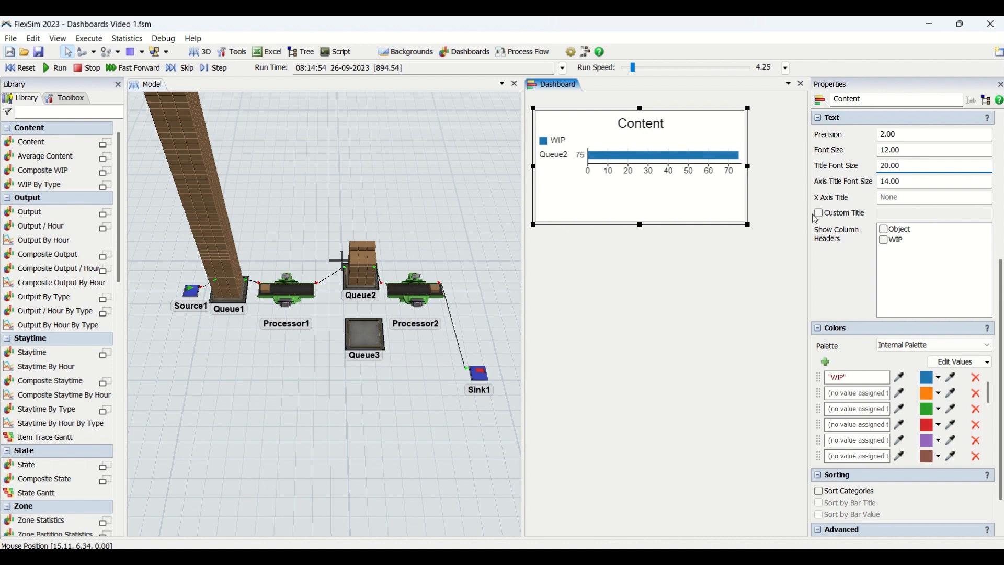
Enable a custom chart title 'Itul' and toggle the Object header label.
click(820, 212)
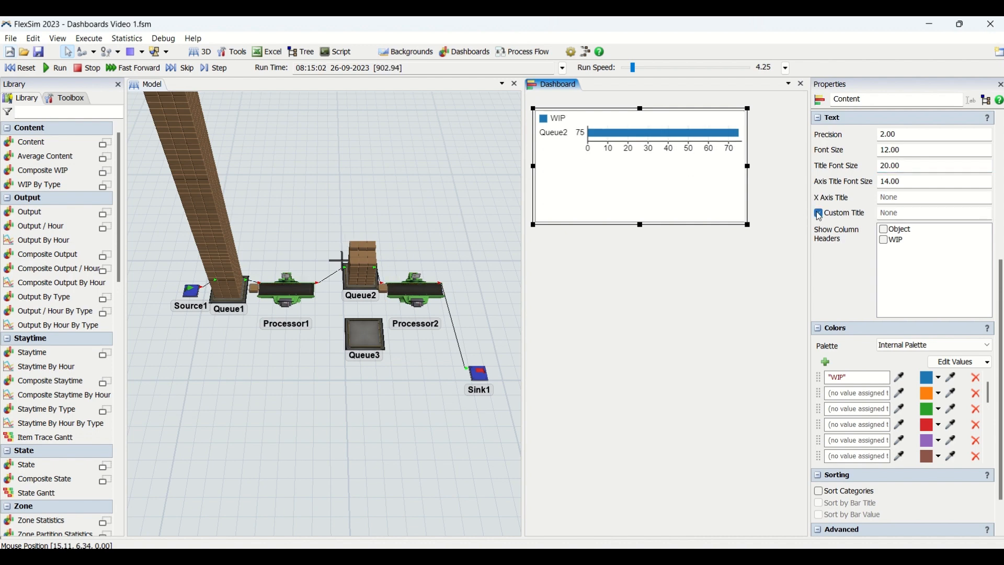
click(819, 212)
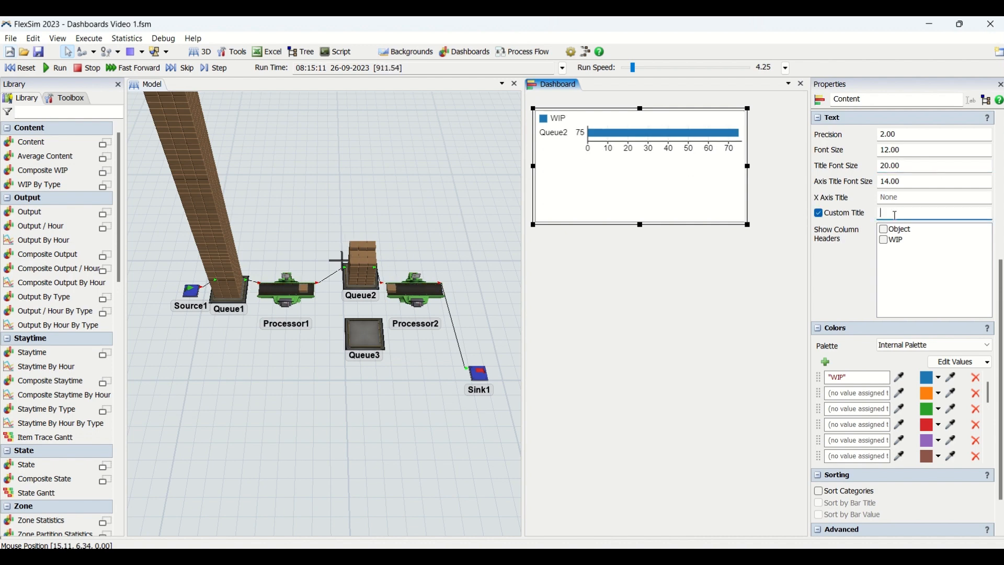
text(Itul)
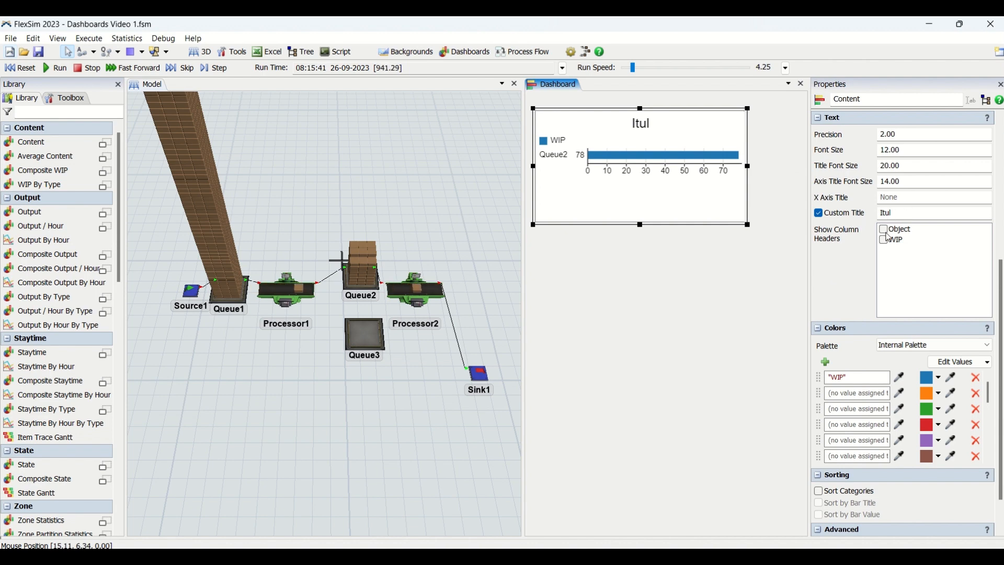
click(884, 229)
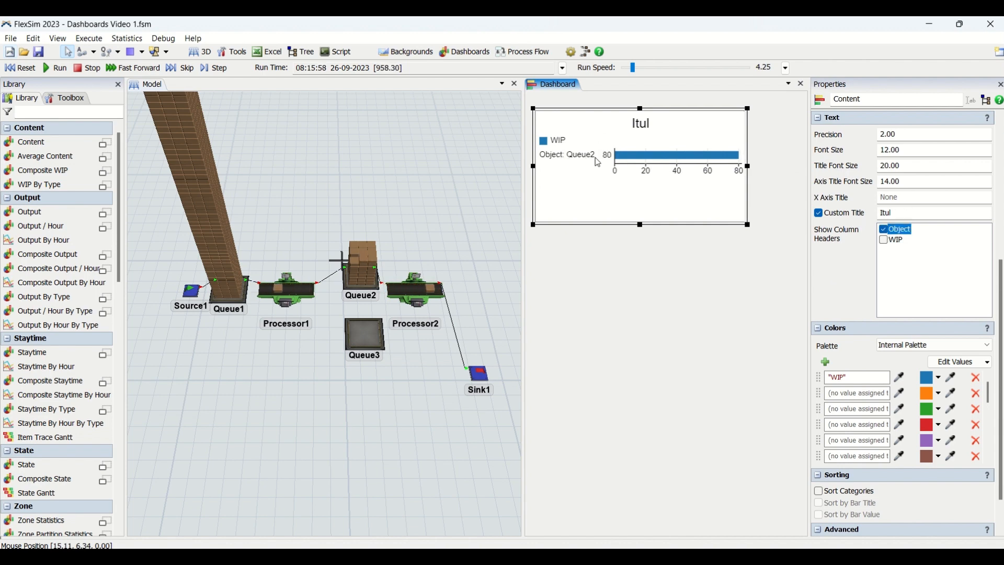
click(884, 228)
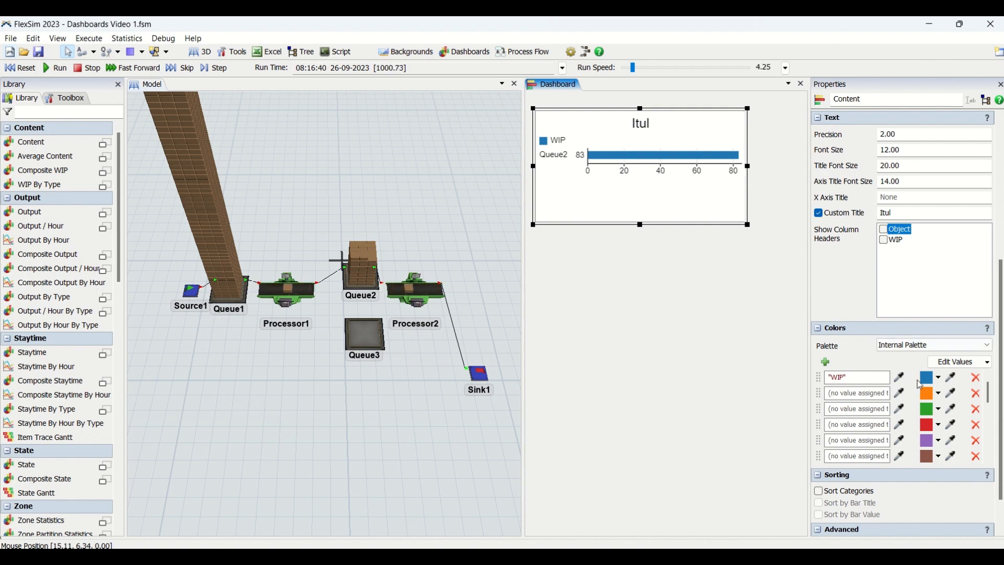
Change the WIP bar colour in the Itul chart's Colors list from blue to orange.
scroll(down, 3)
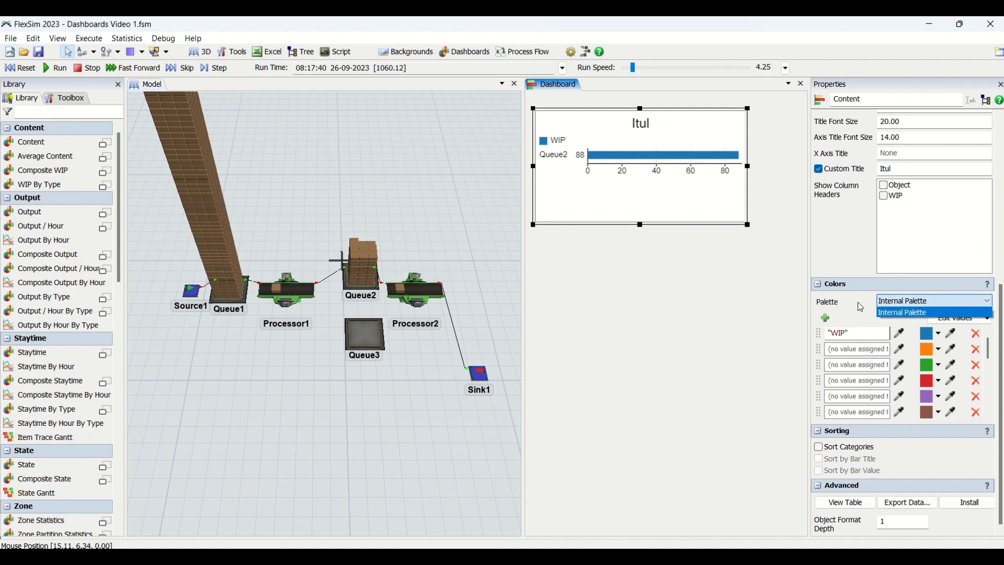
click(901, 300)
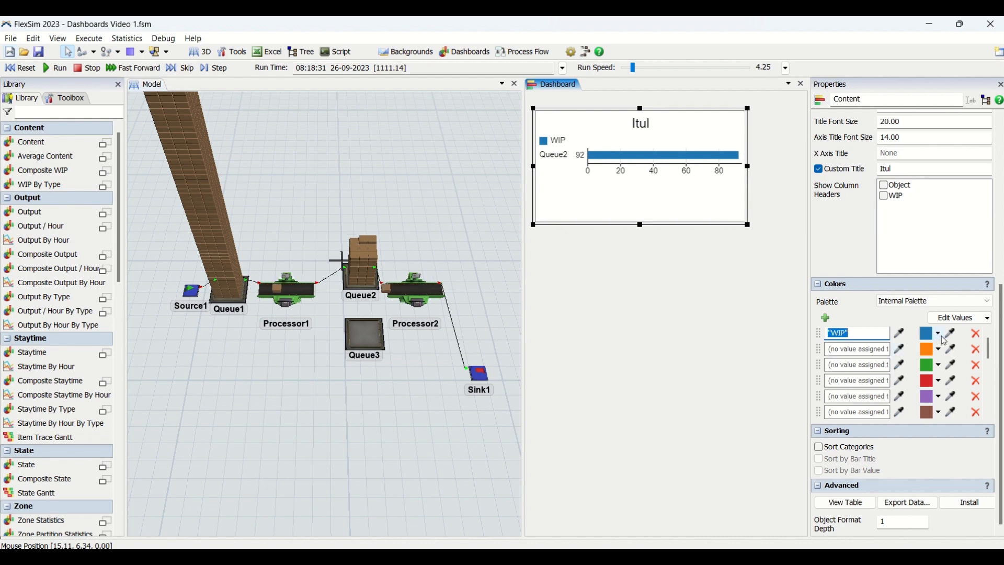
click(937, 333)
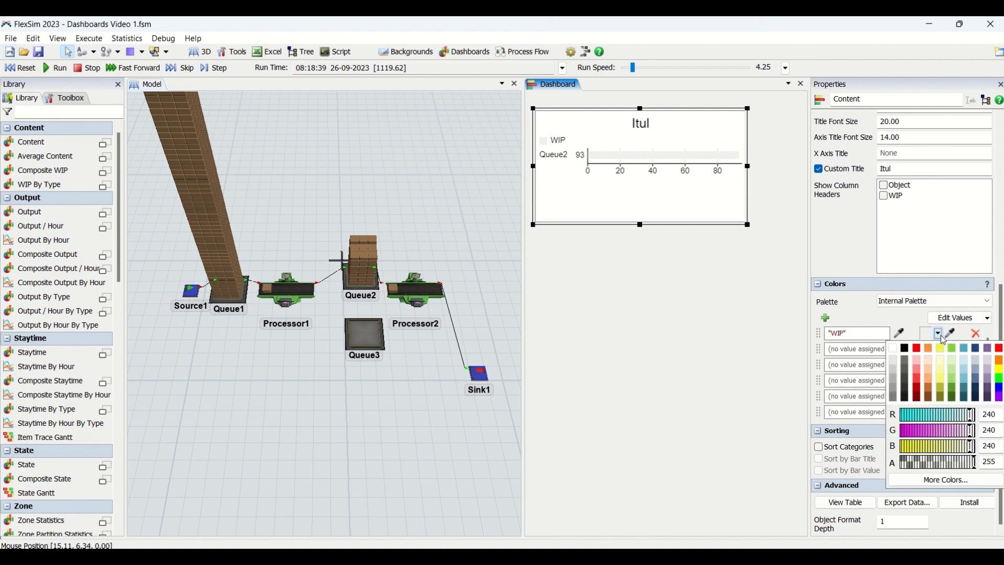
click(917, 348)
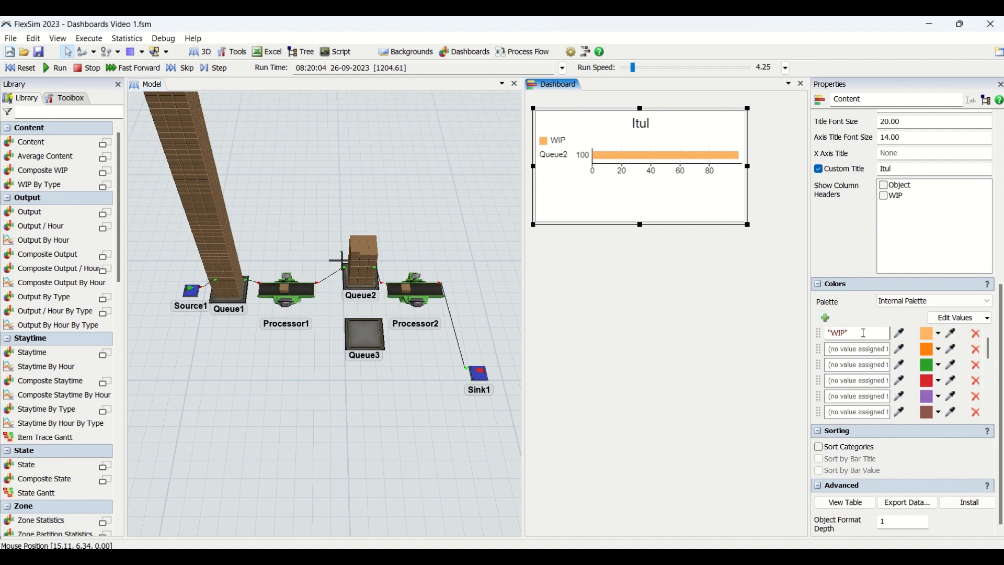
click(985, 317)
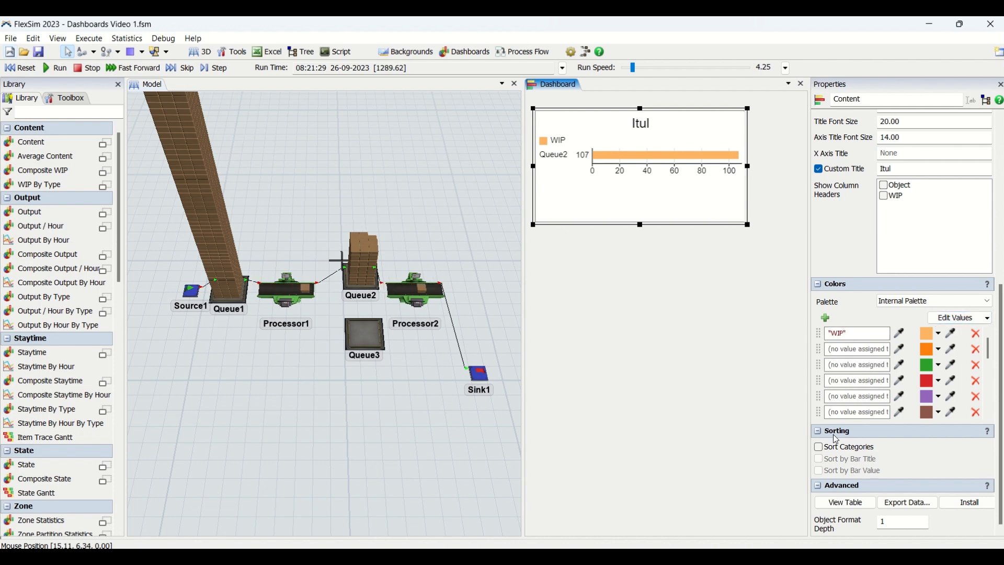
Enable Sort Categories; toggle Sort by Bar Title and Sort by Bar Value on, then off.
click(818, 446)
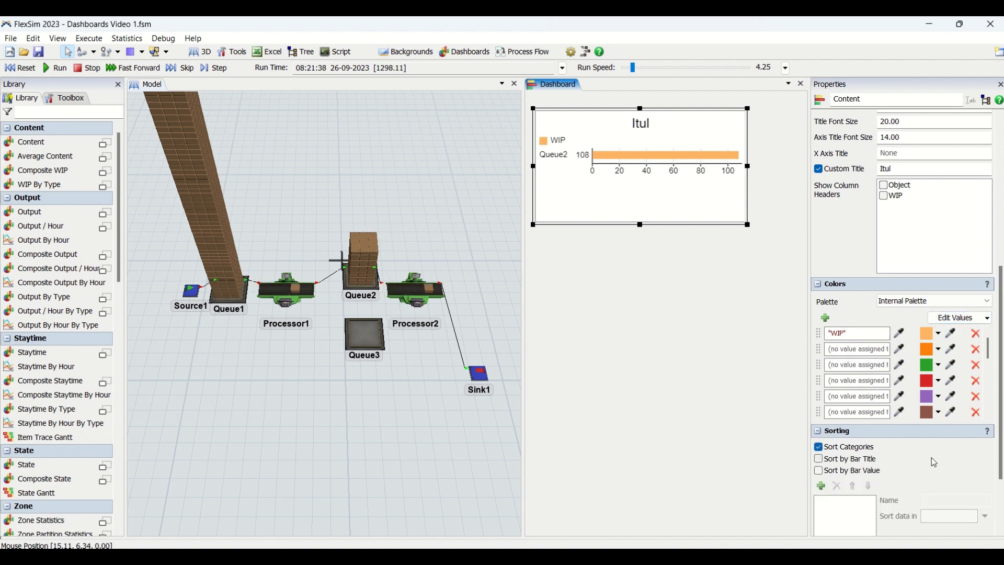
scroll(down, 3)
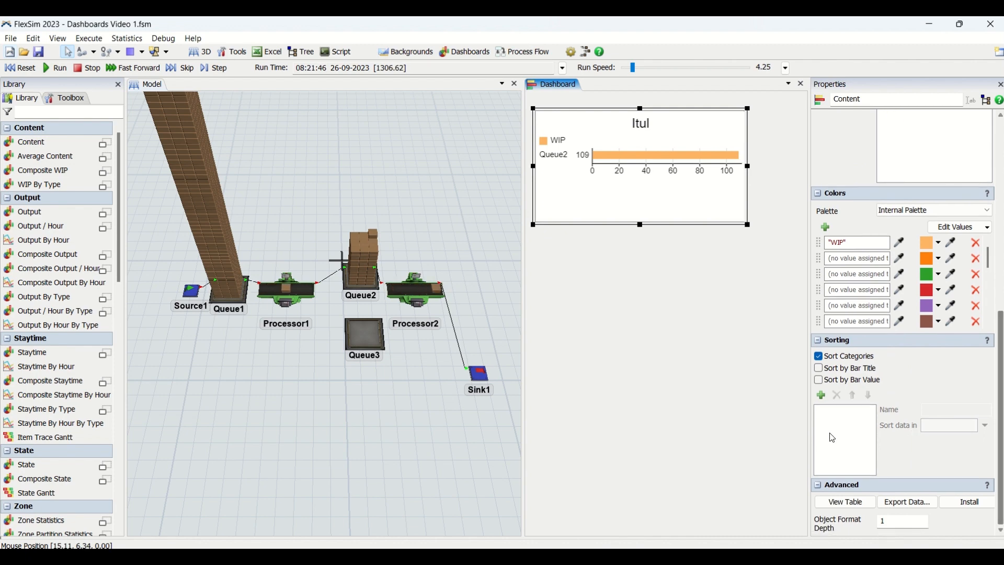
click(818, 368)
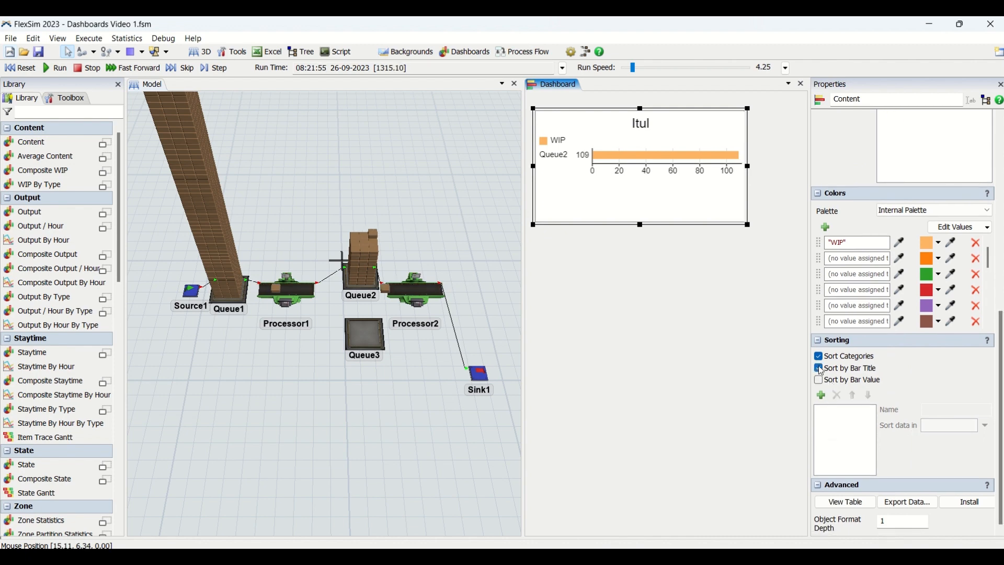
click(818, 379)
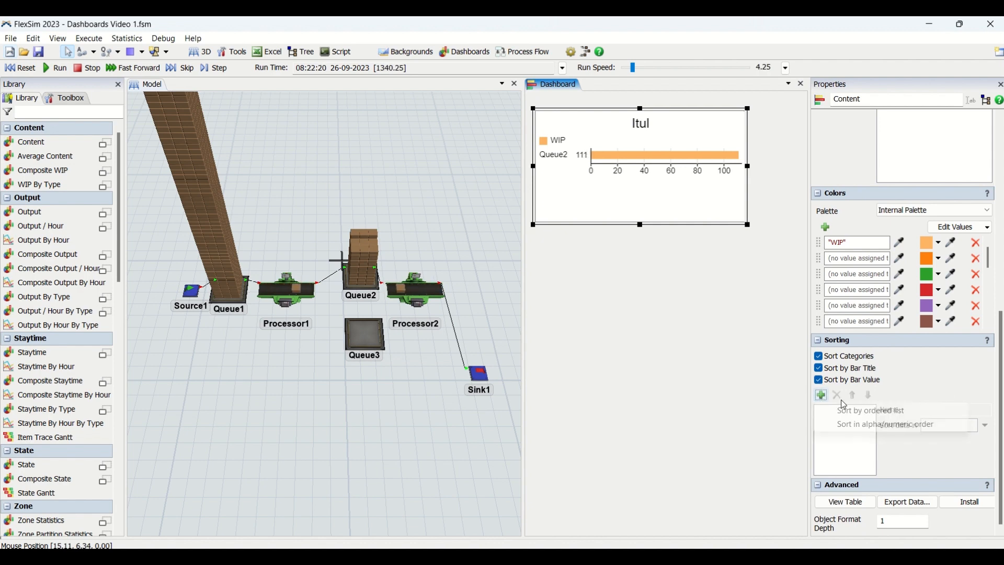
click(818, 368)
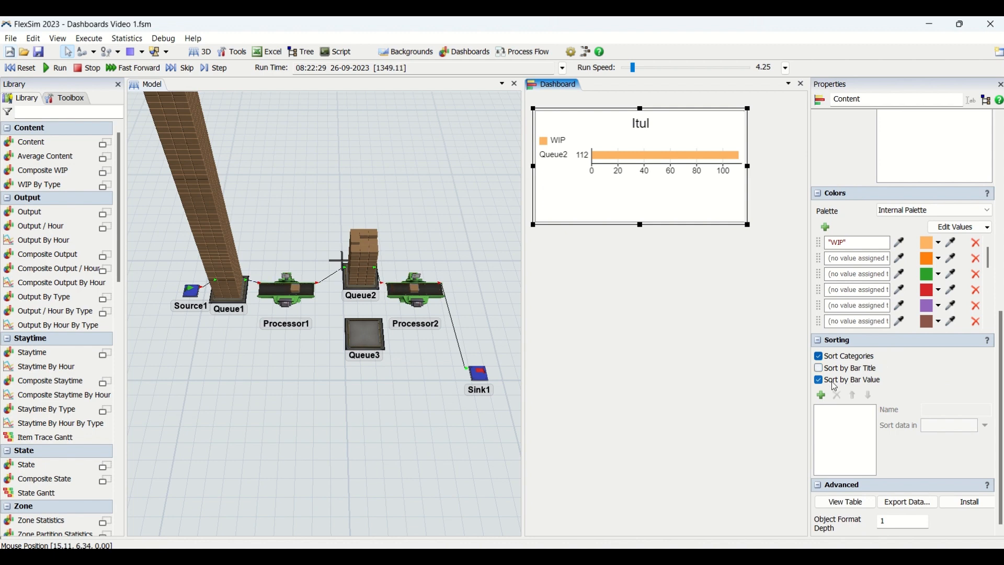
click(818, 379)
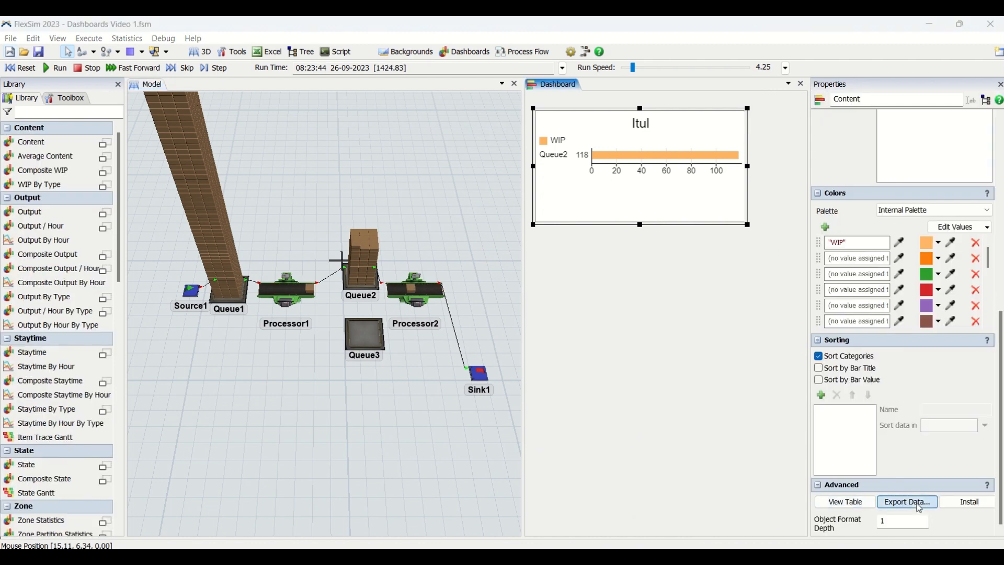
click(906, 501)
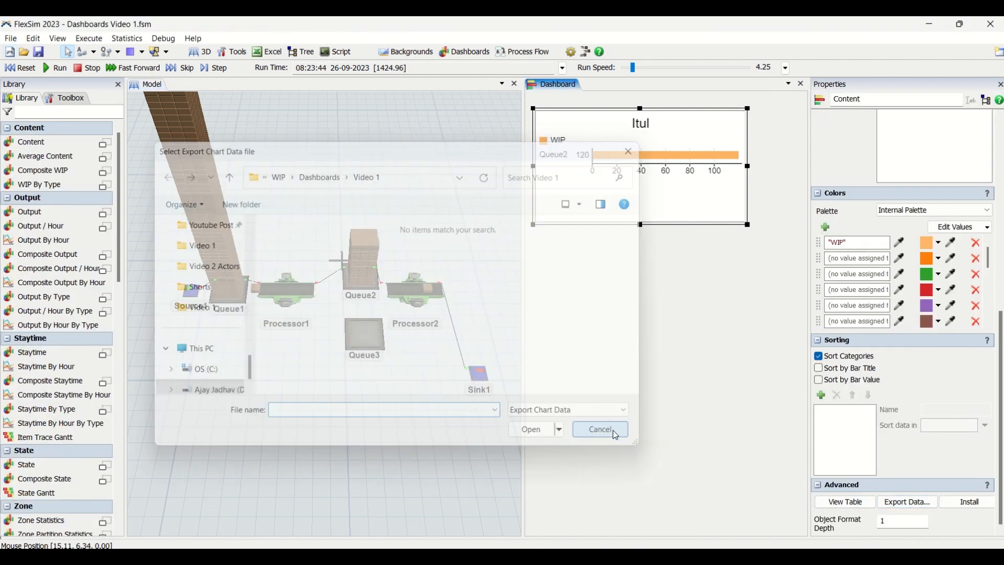
click(598, 429)
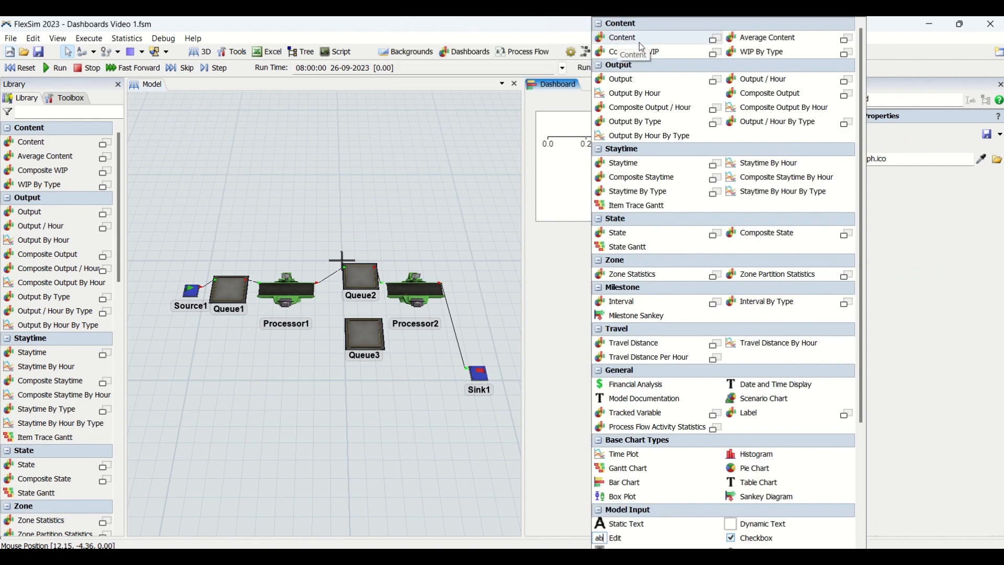
mouse_move(766, 37)
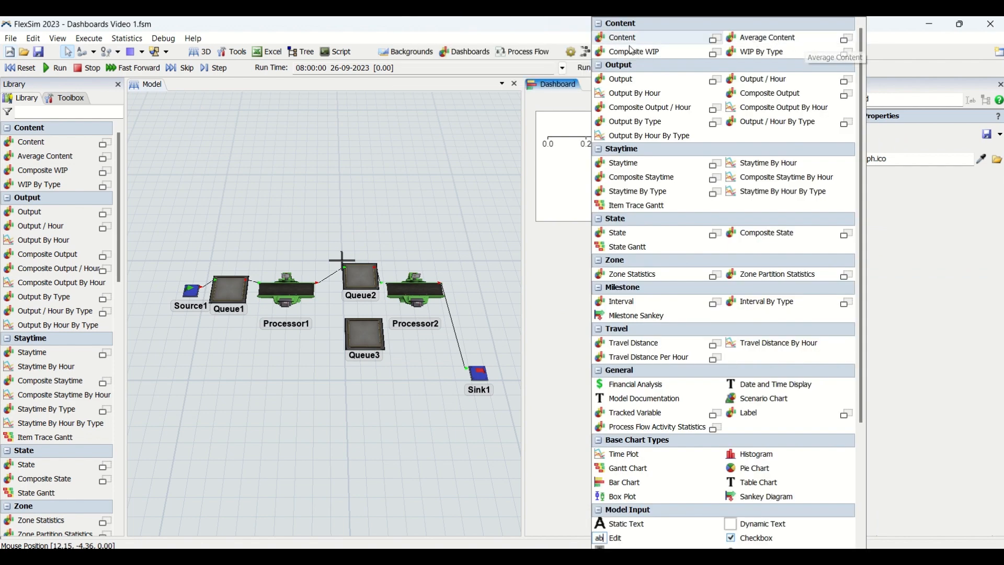
mouse_move(784, 67)
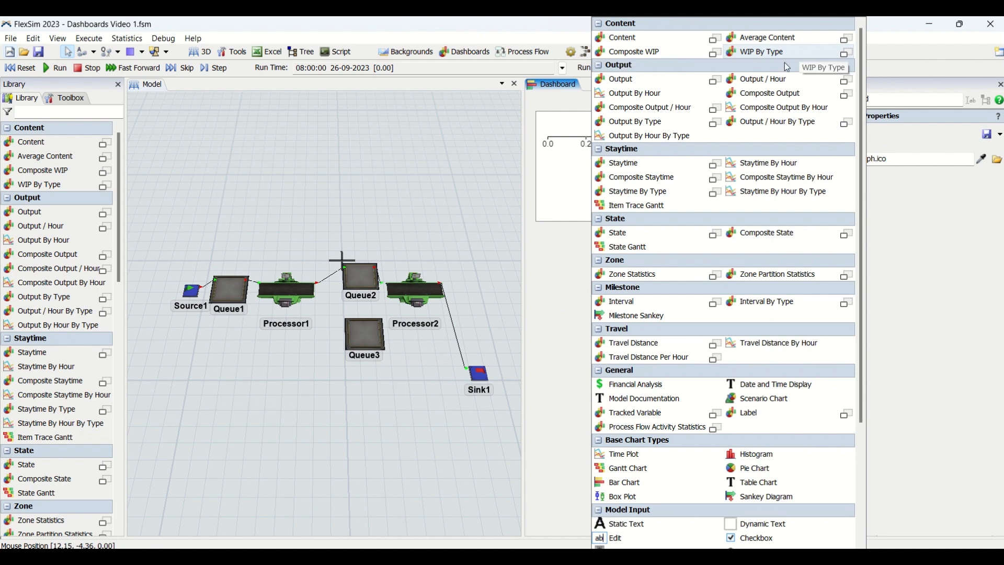
Scroll the dashboard chart catalog to Base Chart Types and pick Bar Chart.
scroll(down, 3)
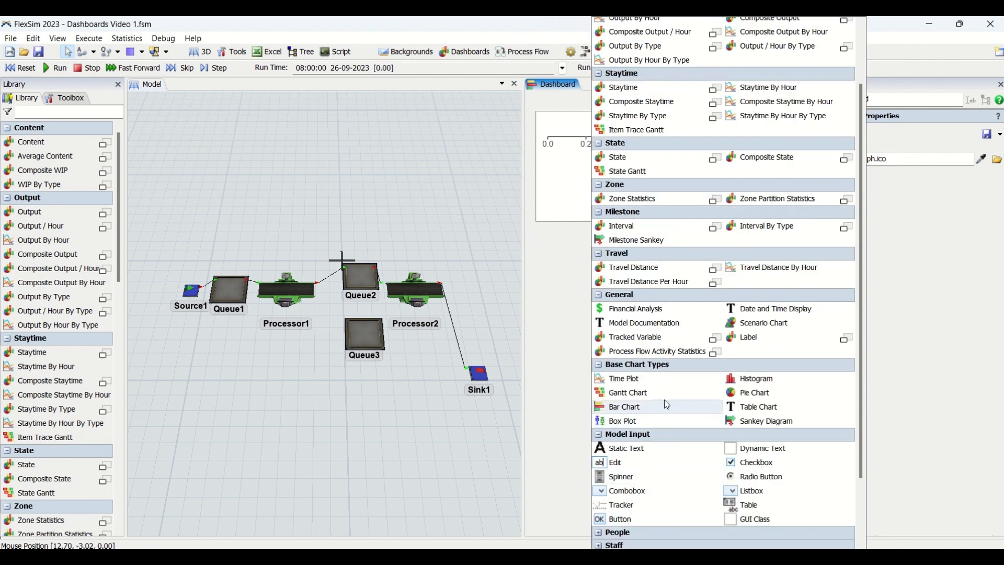
scroll(down, 3)
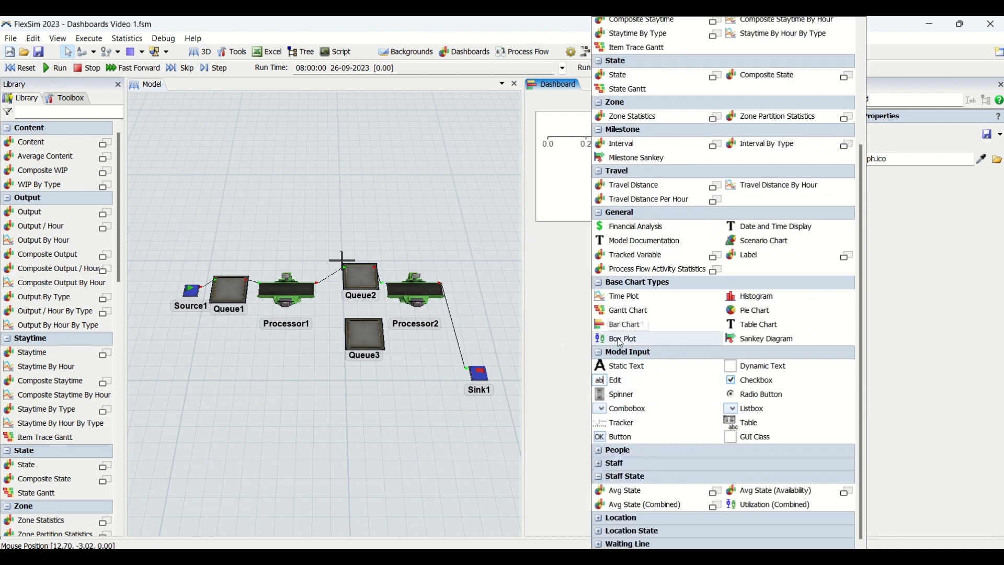
mouse_move(623, 324)
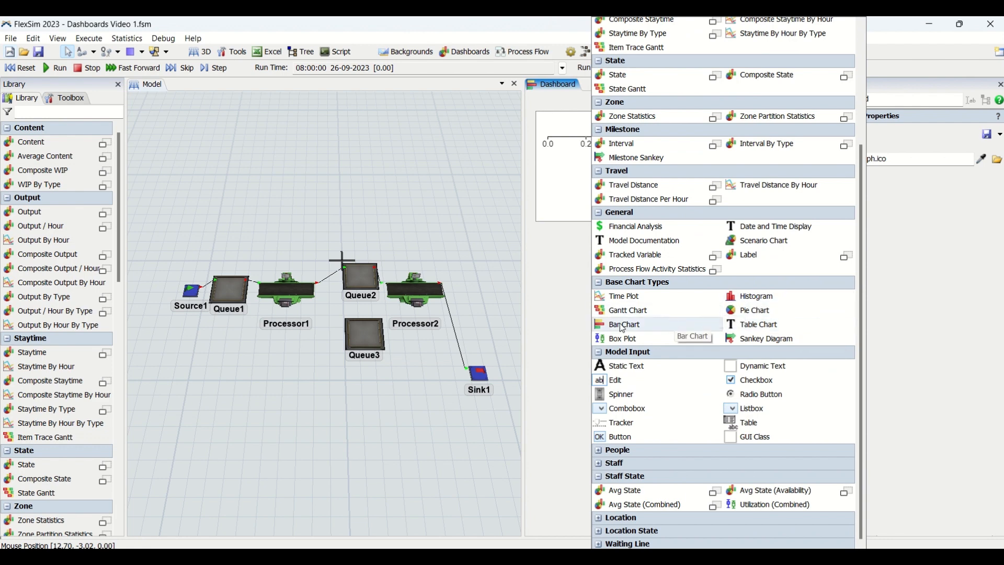
click(622, 325)
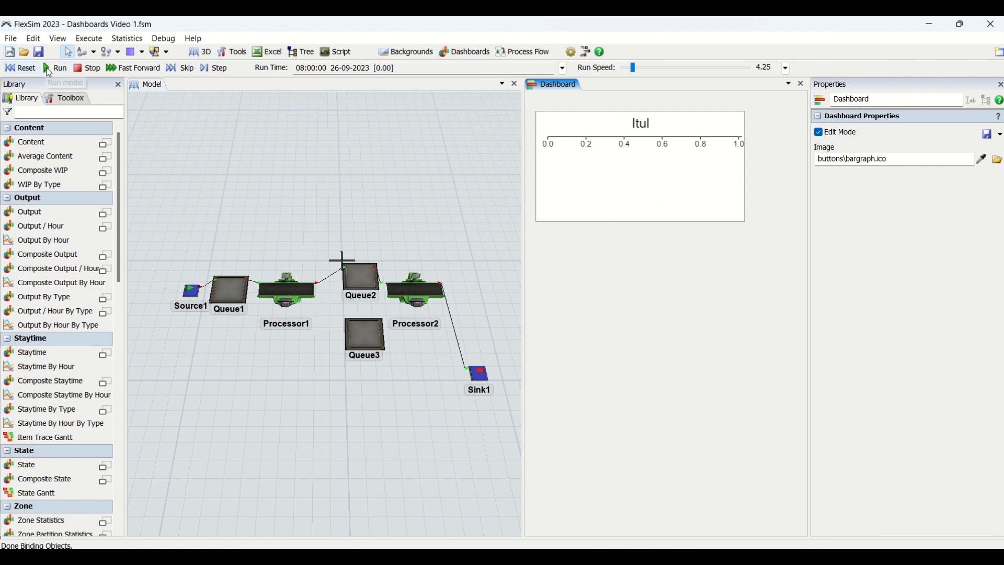
mouse_move(473, 245)
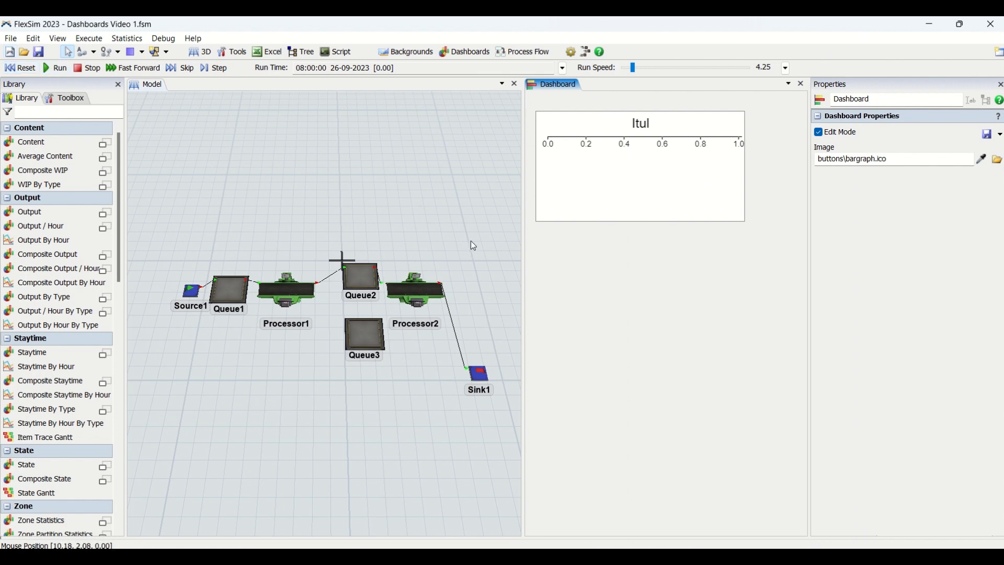
Click empty space in the 3D Model view to make it active and show View Settings.
click(151, 84)
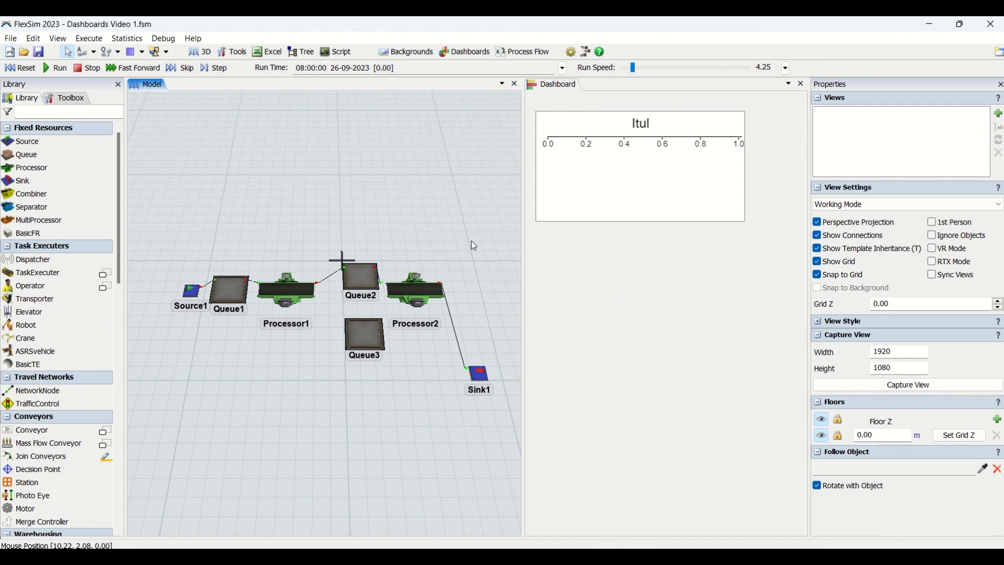
mouse_move(629, 256)
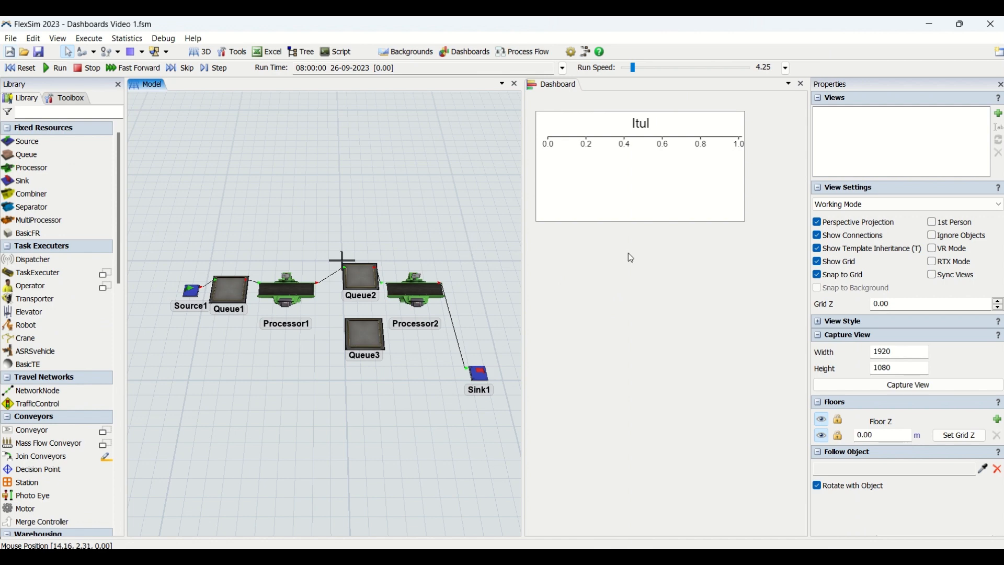